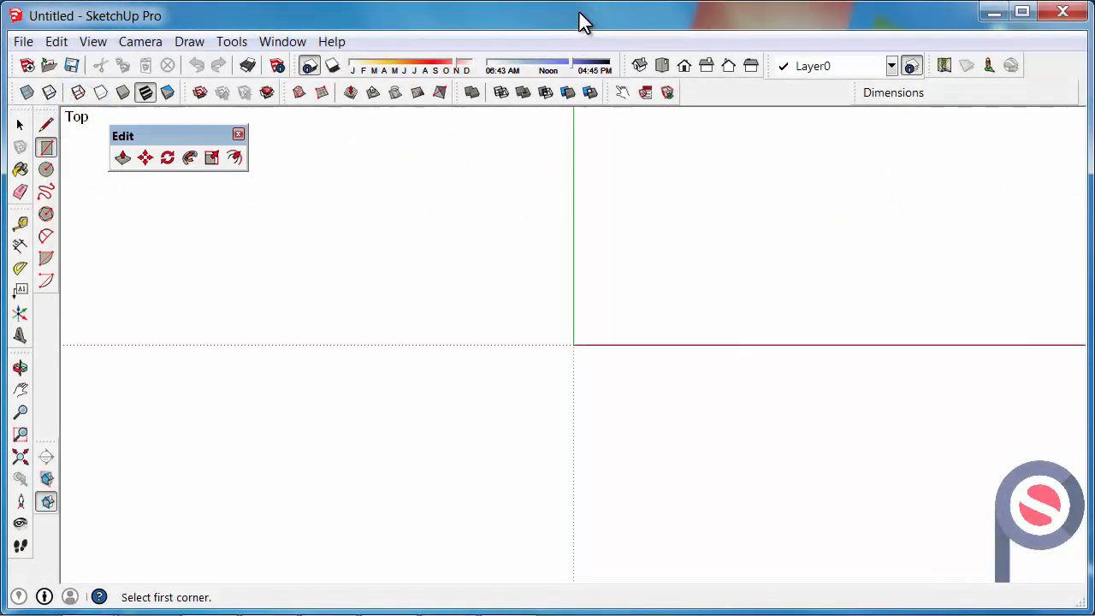
mouse_move(273, 151)
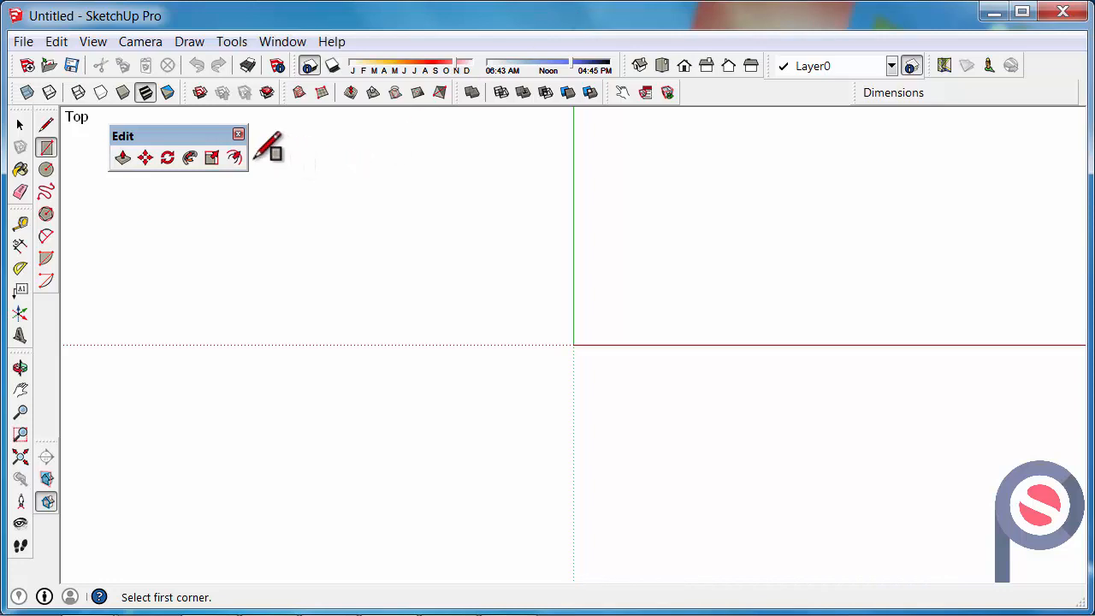
mouse_move(190, 150)
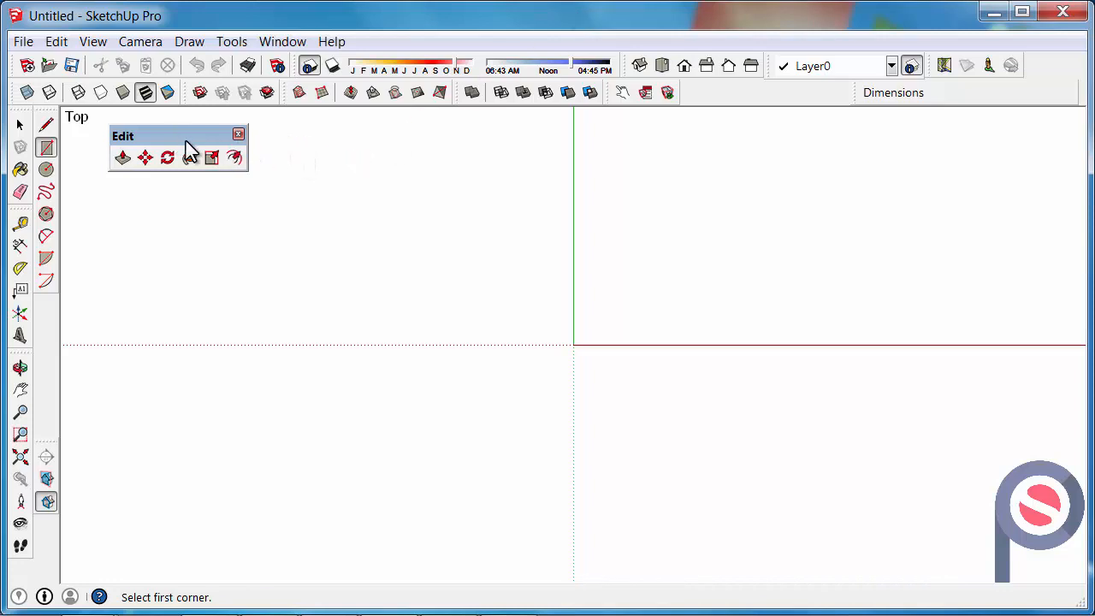
- Adjust toolbar visibility in the View options and close the settings
left_click(93, 41)
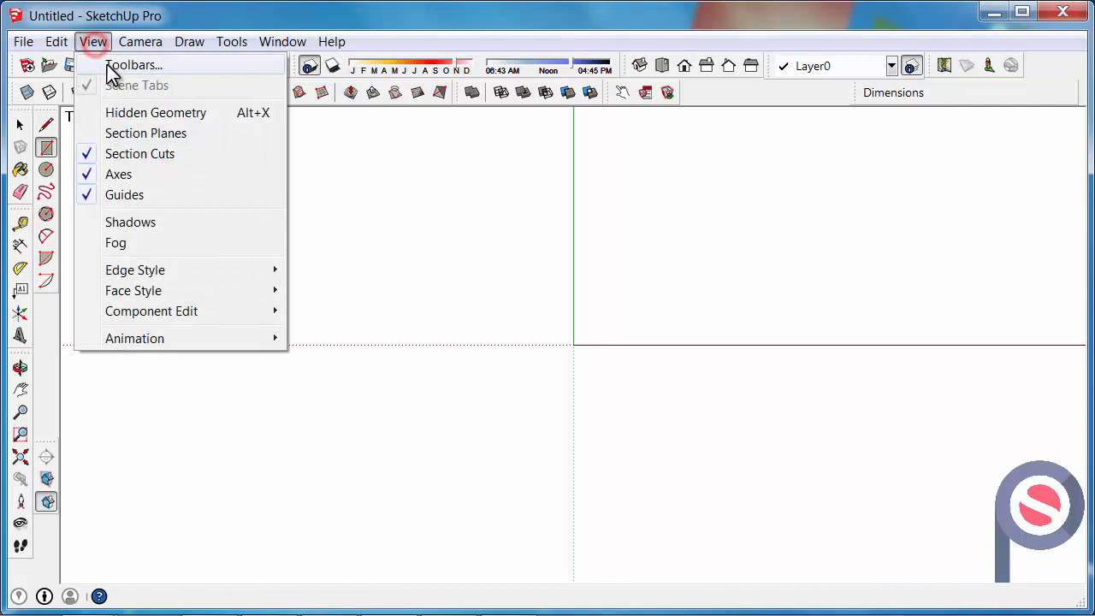
left_click(133, 65)
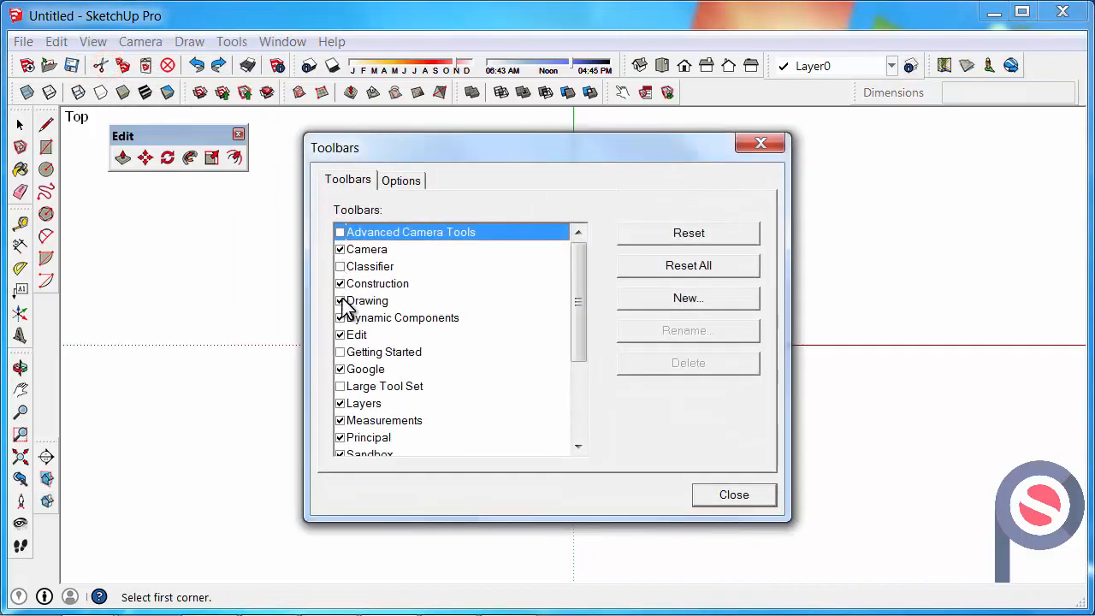
left_click(732, 494)
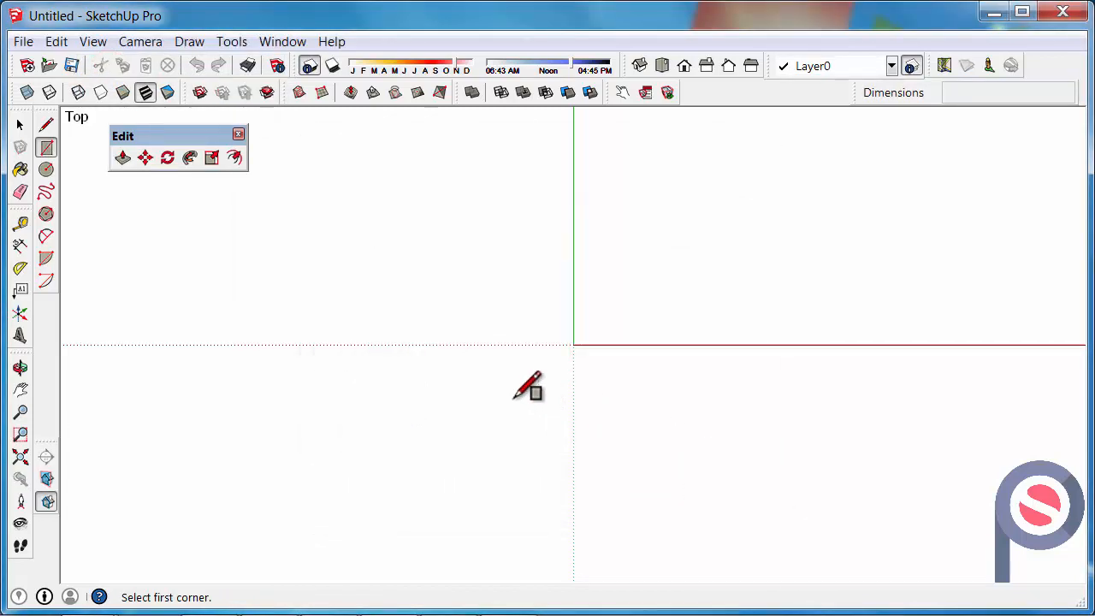
mouse_move(145, 180)
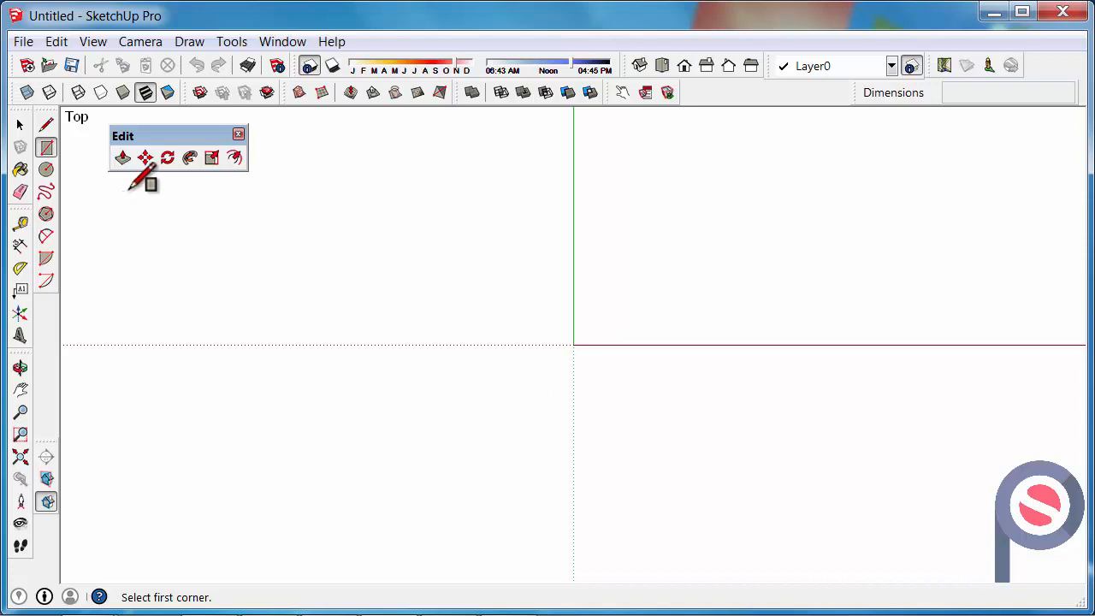
mouse_move(376, 136)
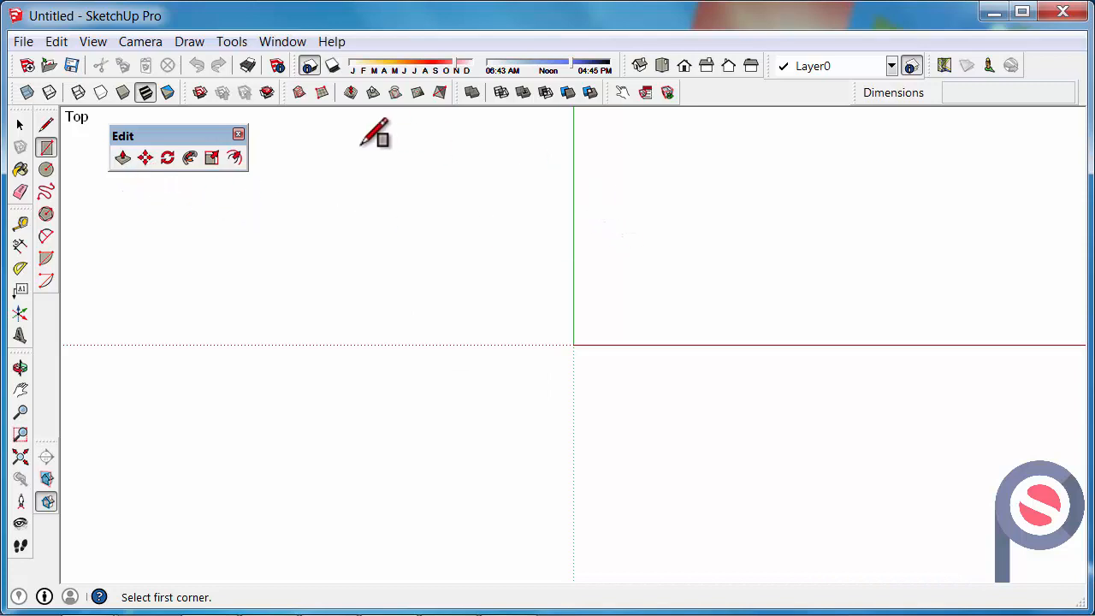
mouse_move(429, 130)
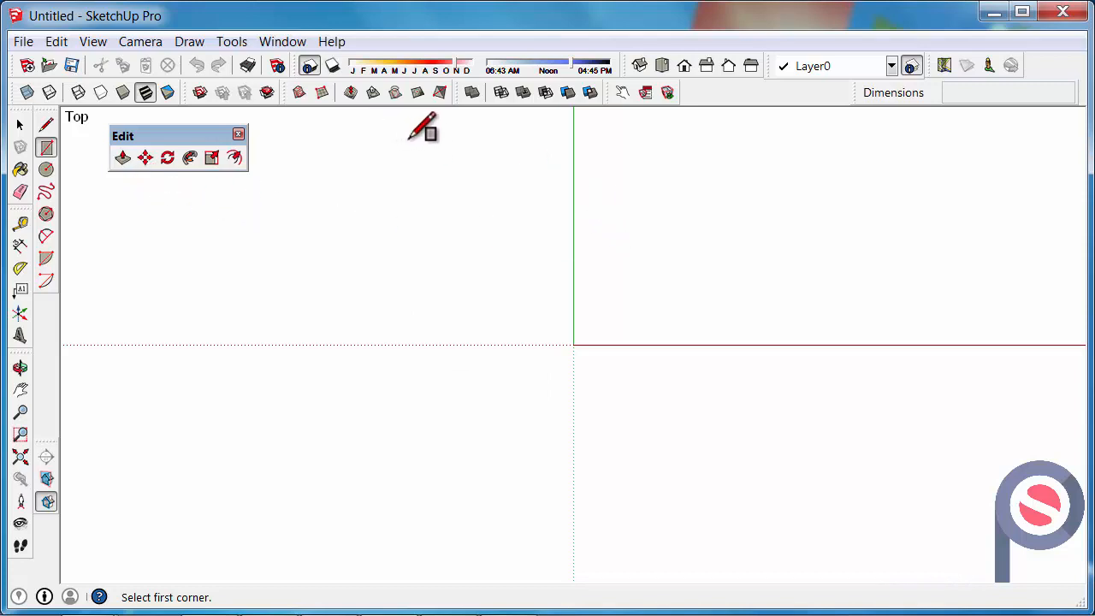
mouse_move(349, 140)
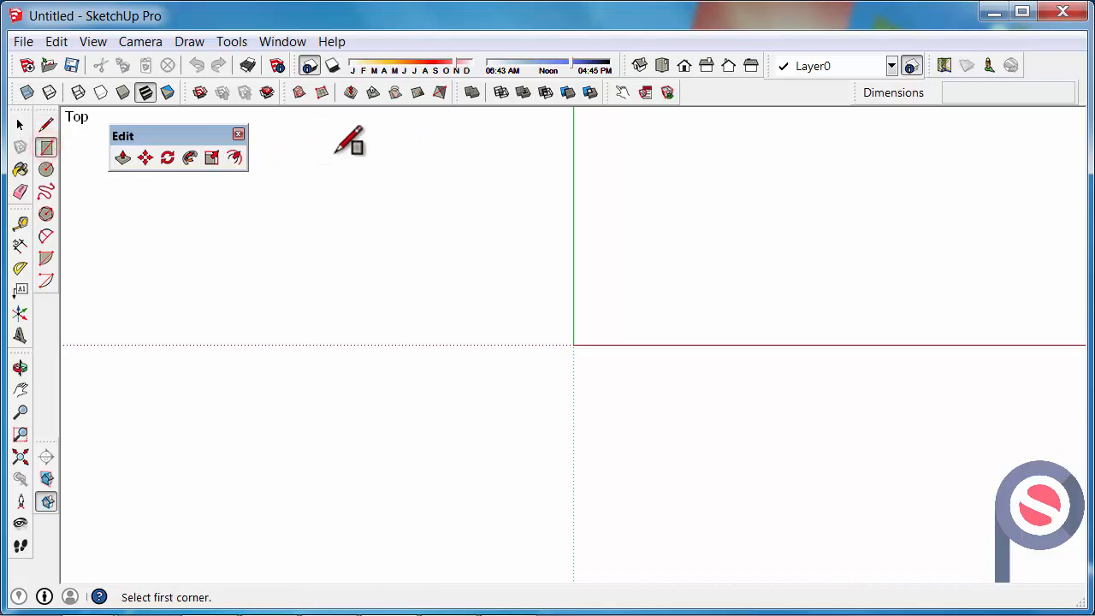
- Draw a 7000 by 7000 mm square on the ground around the origin in top view
left_click_drag(349, 140, 818, 503)
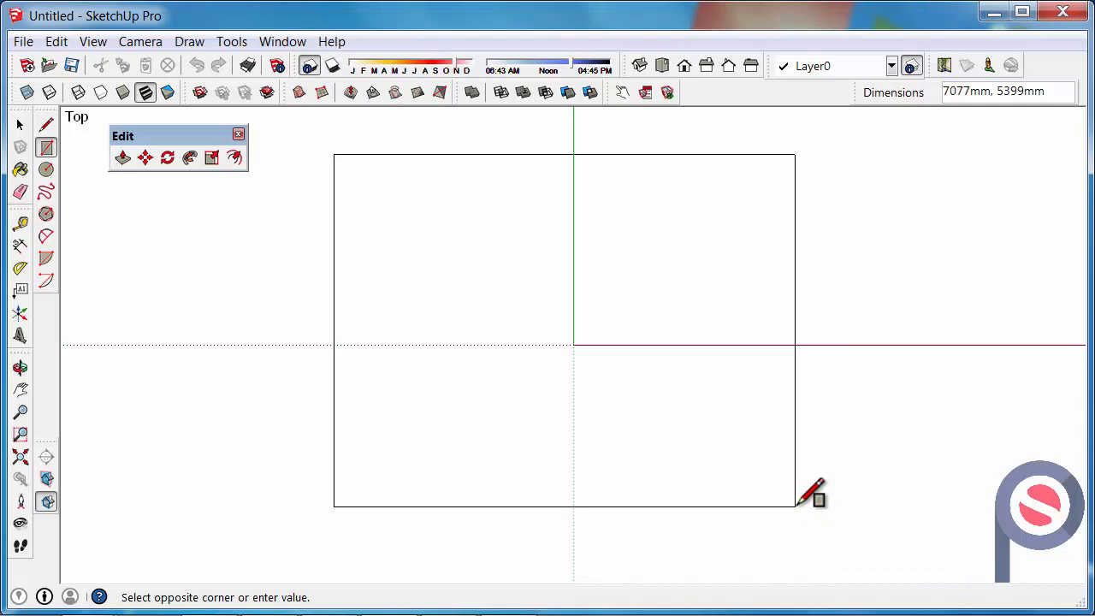
mouse_move(810, 492)
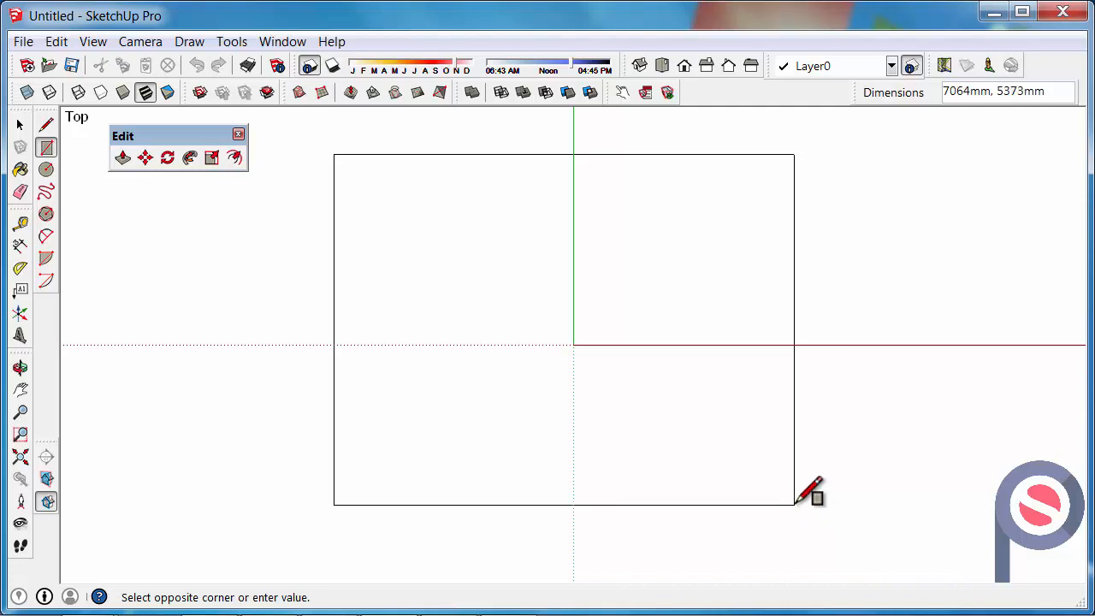
type("7000")
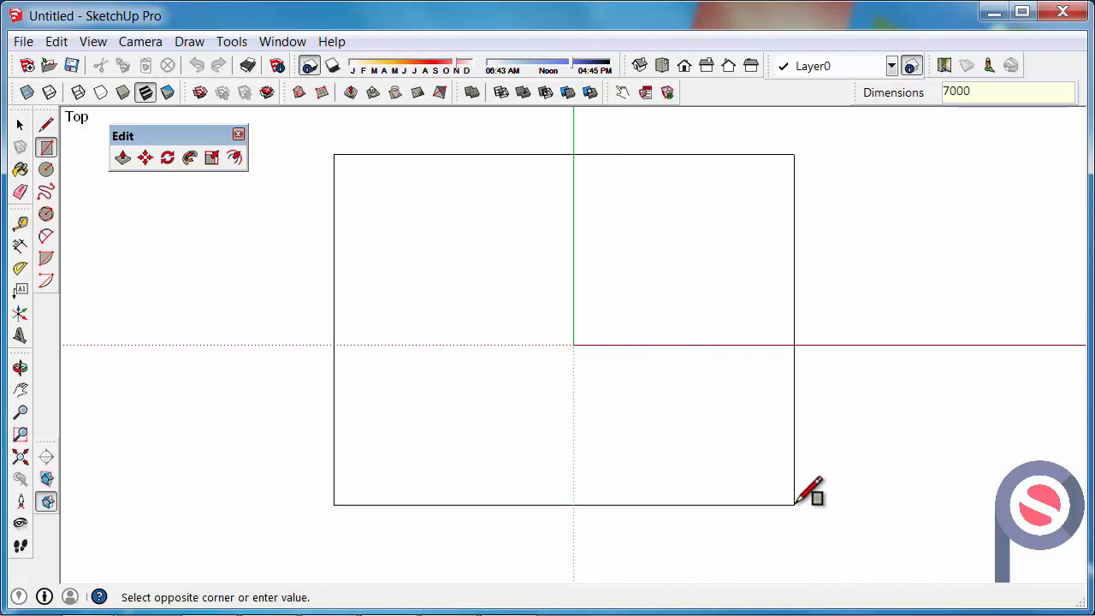
type(",")
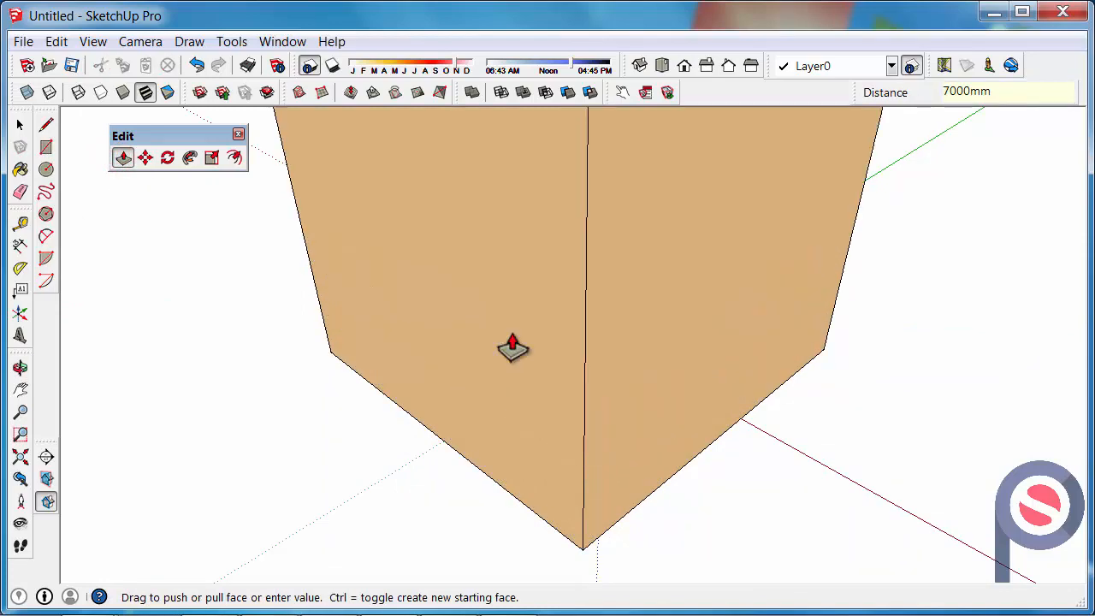
- Push/Pull the square up into a 7000 mm tall cube
left_click_drag(513, 342, 676, 415)
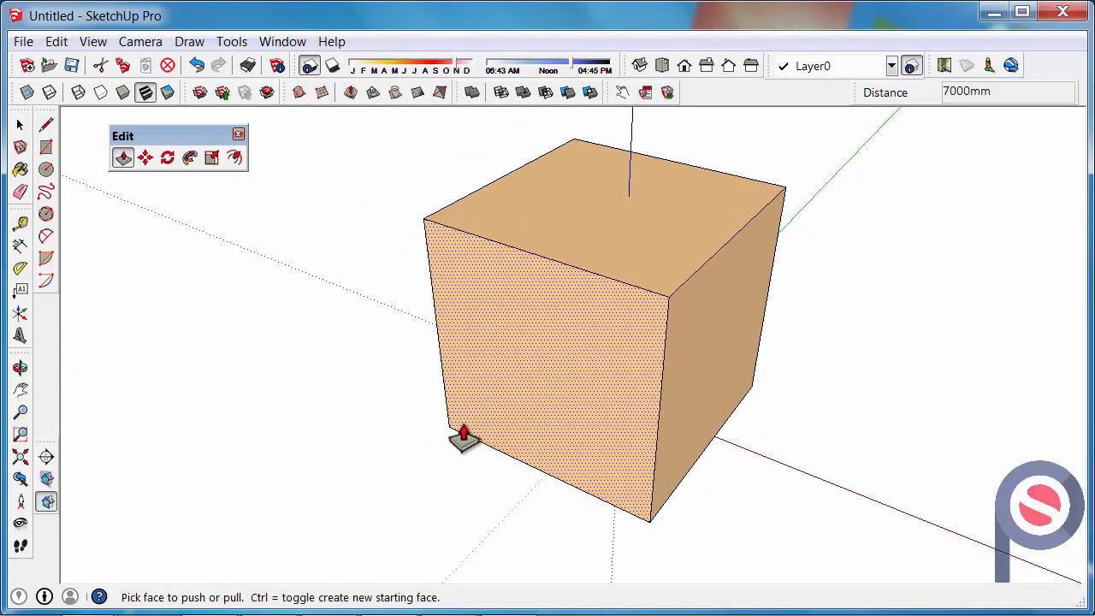
- Offset the cube's top face outline inward by 2000 mm to form an inner square
left_click(234, 157)
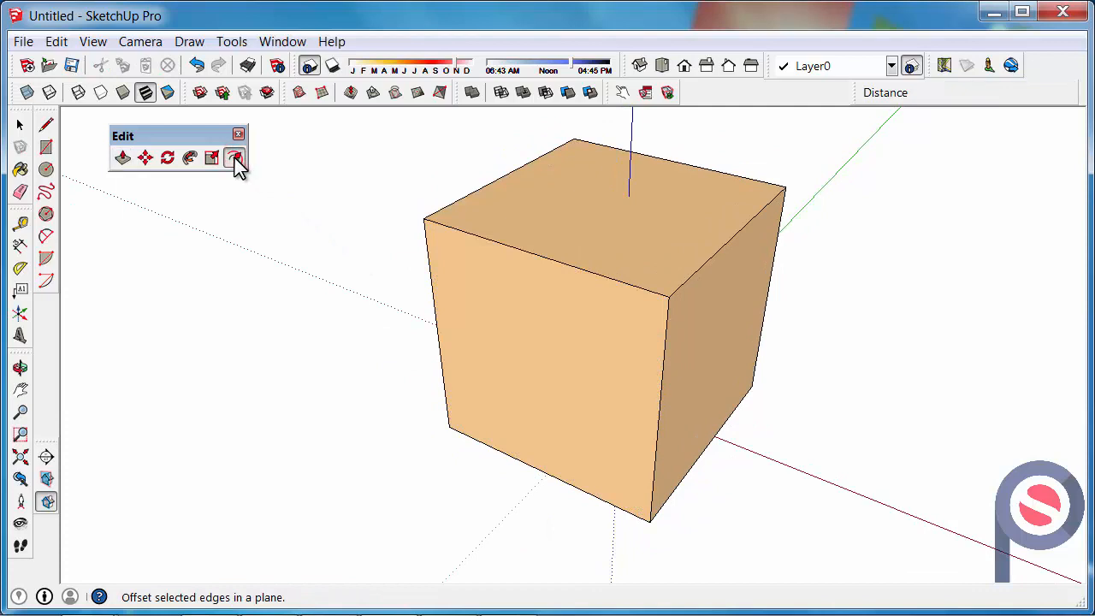
left_click(236, 157)
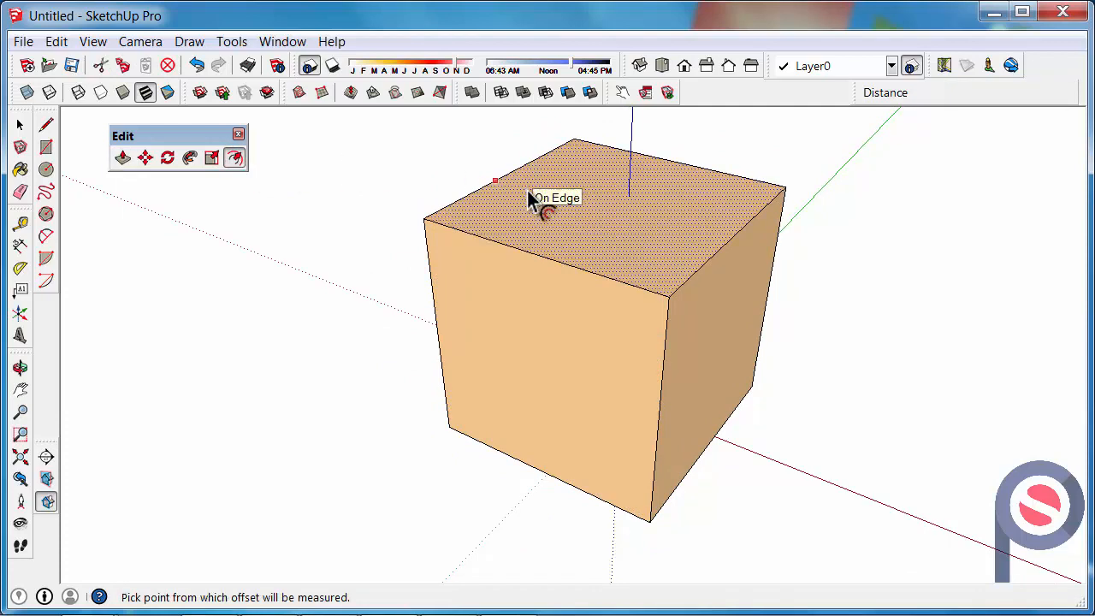
mouse_move(528, 202)
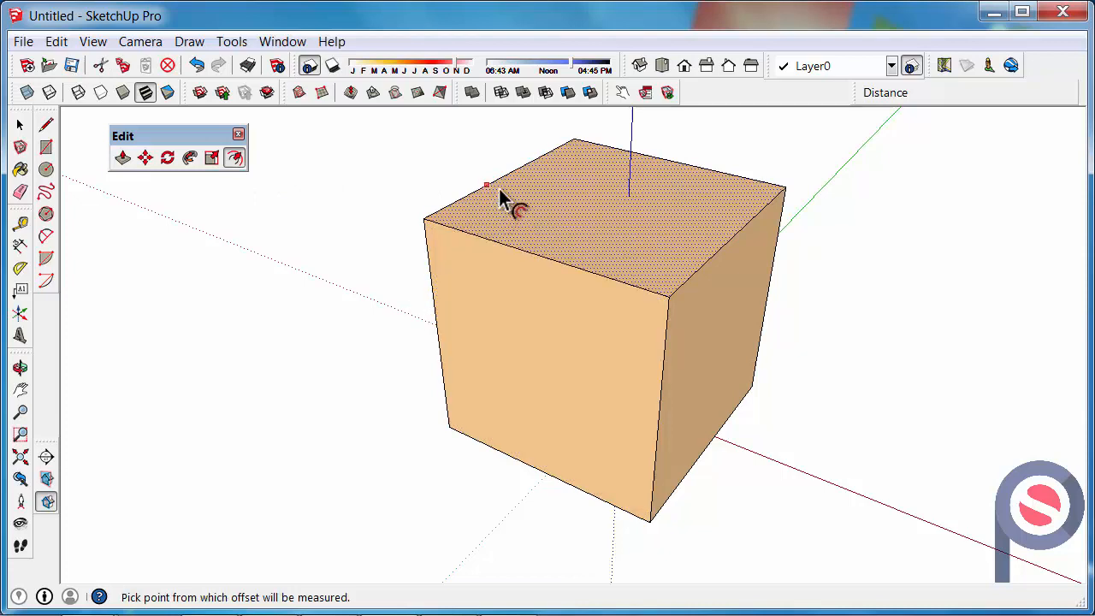
mouse_move(551, 185)
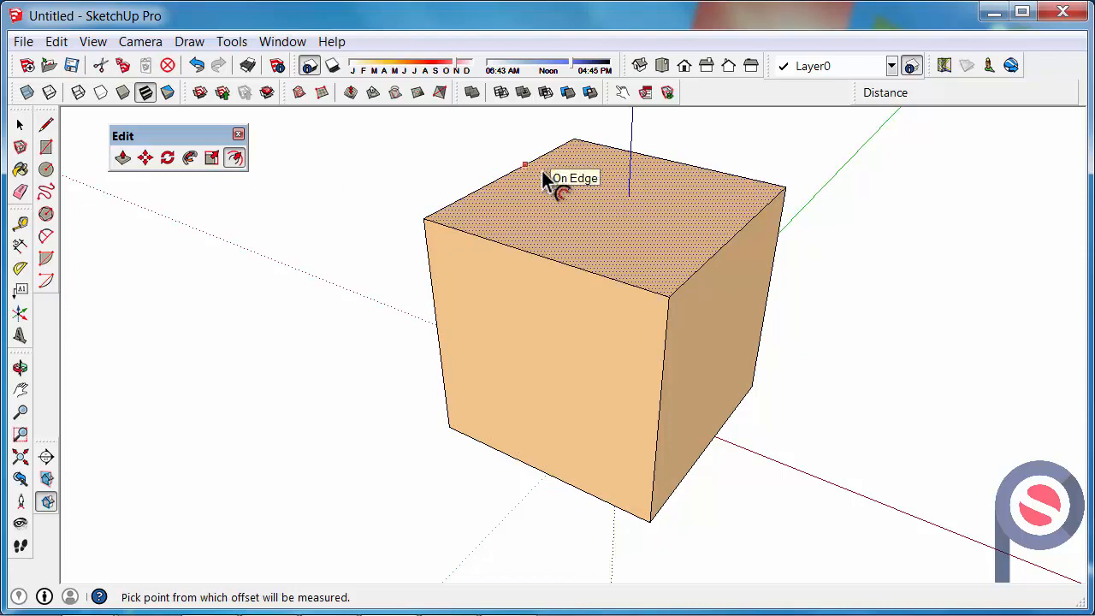
left_click(530, 164)
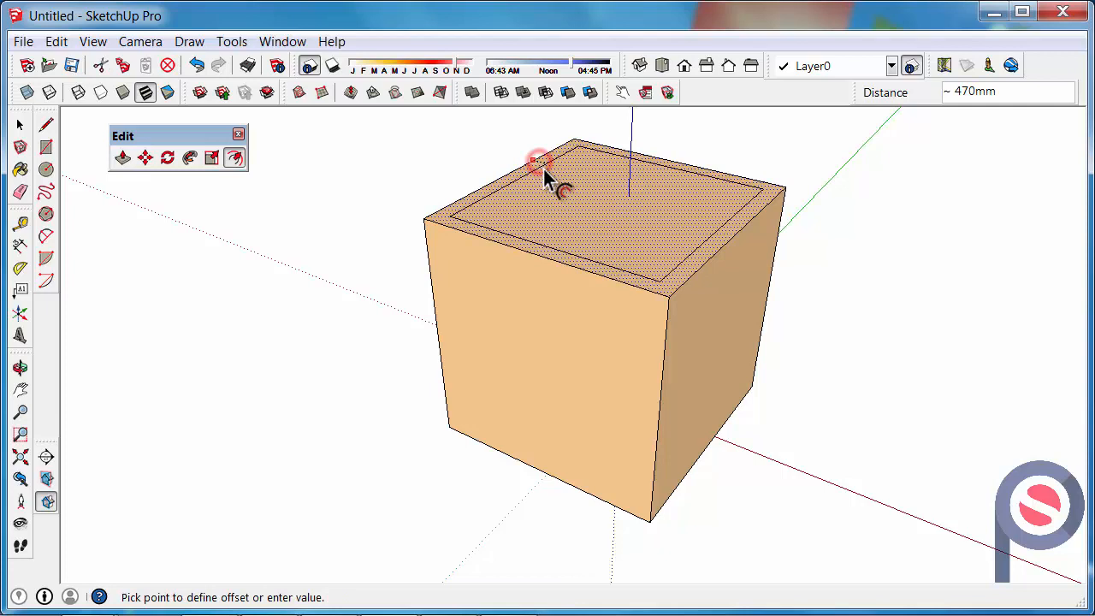
mouse_move(544, 171)
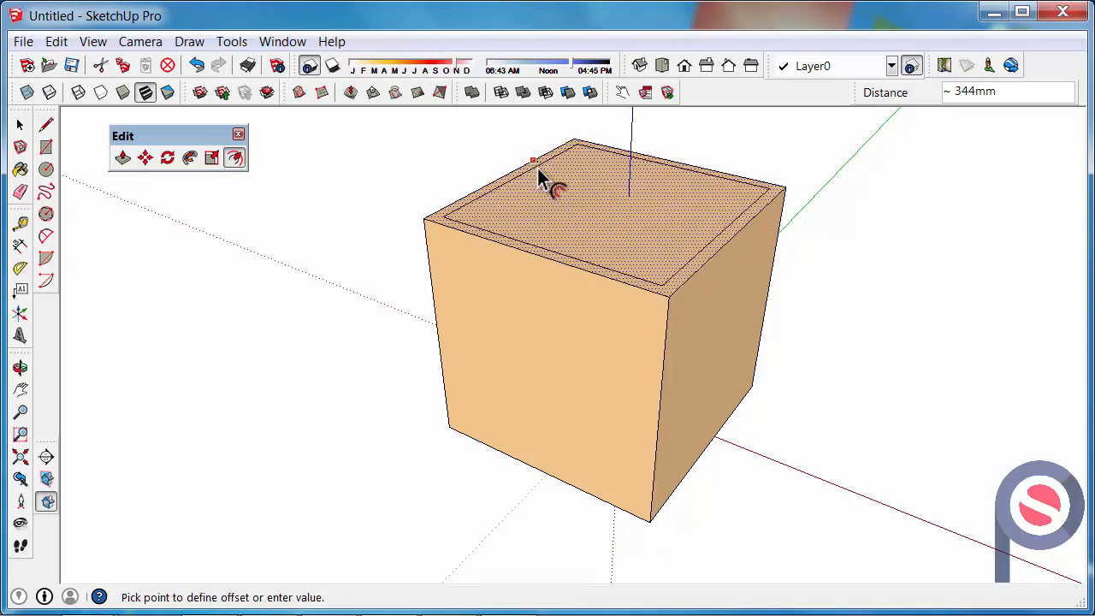
type("2000")
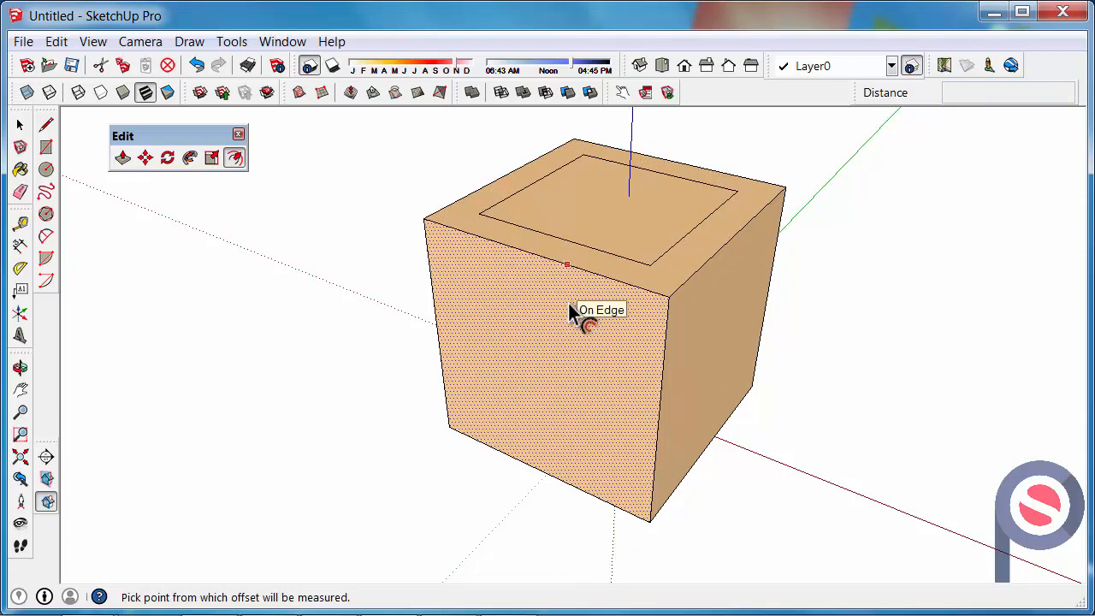
- Offset the front and left side face outlines inward to match the top inset
left_click(566, 323)
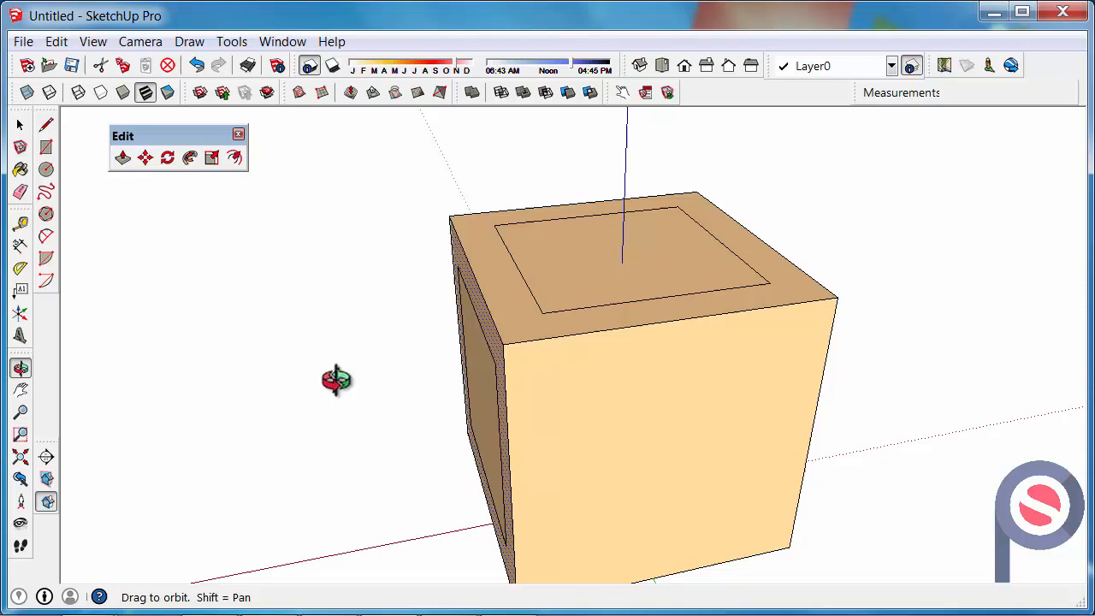
left_click_drag(335, 379, 531, 169)
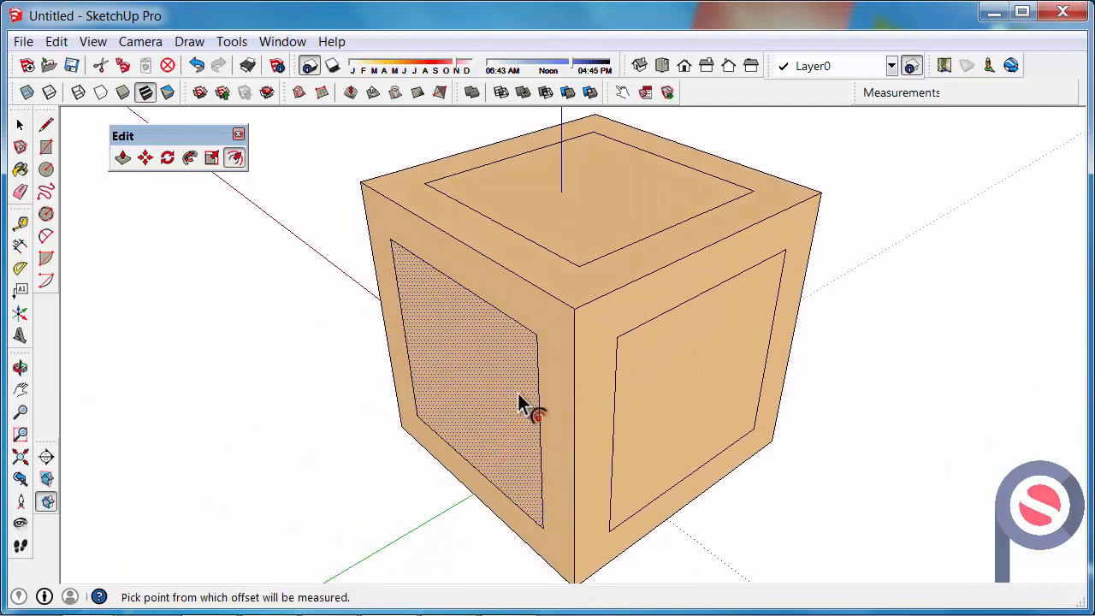
left_click(168, 158)
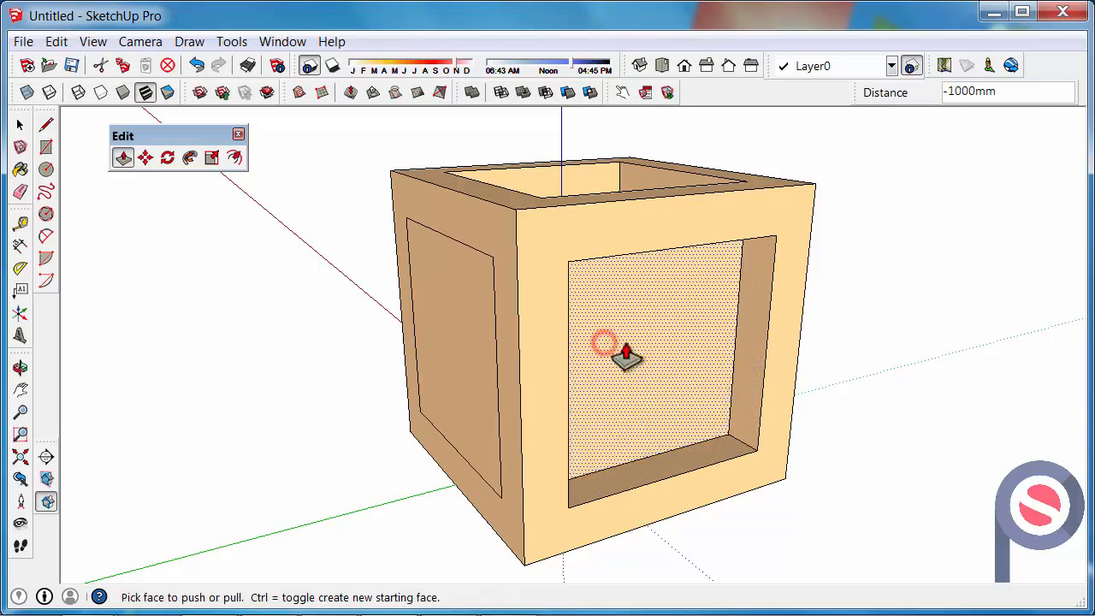
- Push the inner panels through the cube so it becomes a hollow open frame
left_click_drag(615, 350, 367, 380)
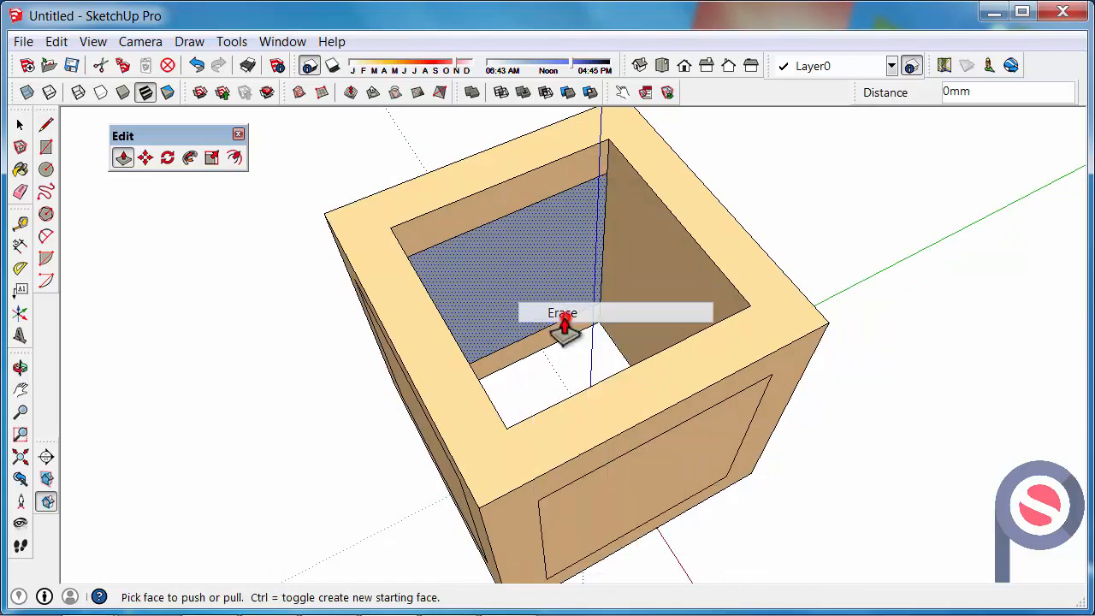
left_click_drag(564, 329, 561, 384)
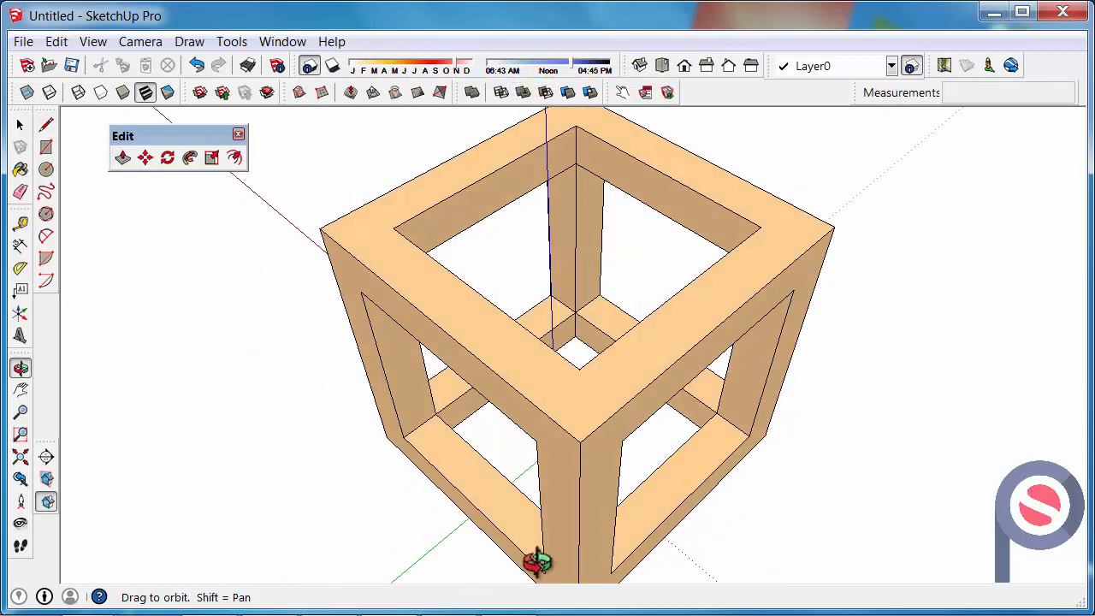
- Orbit around the finished hollow frame and ready the Rectangle tool
left_click_drag(538, 561, 846, 509)
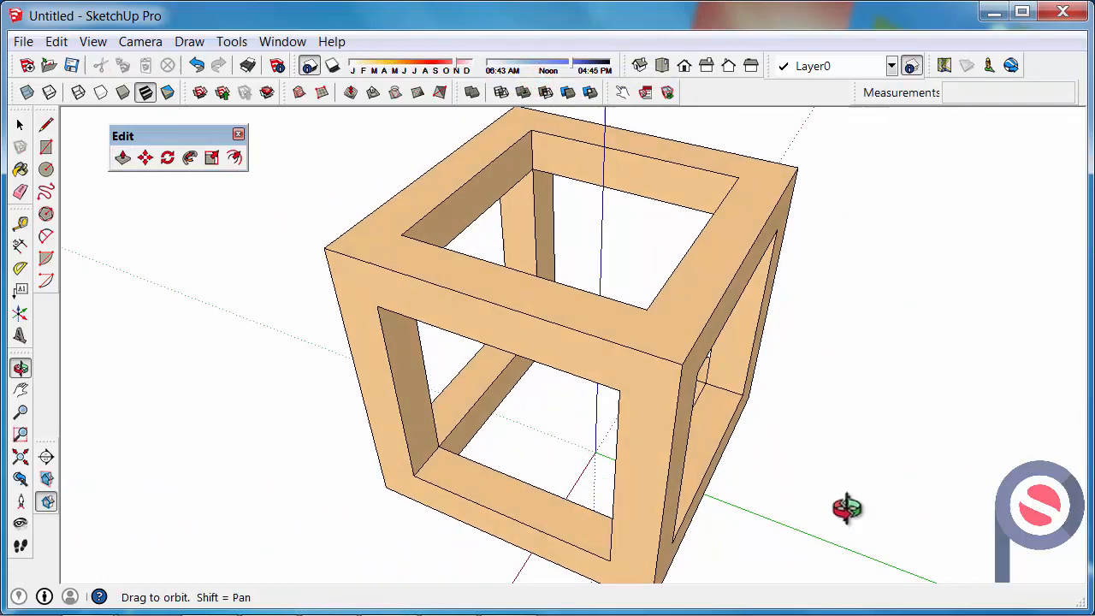
left_click(123, 157)
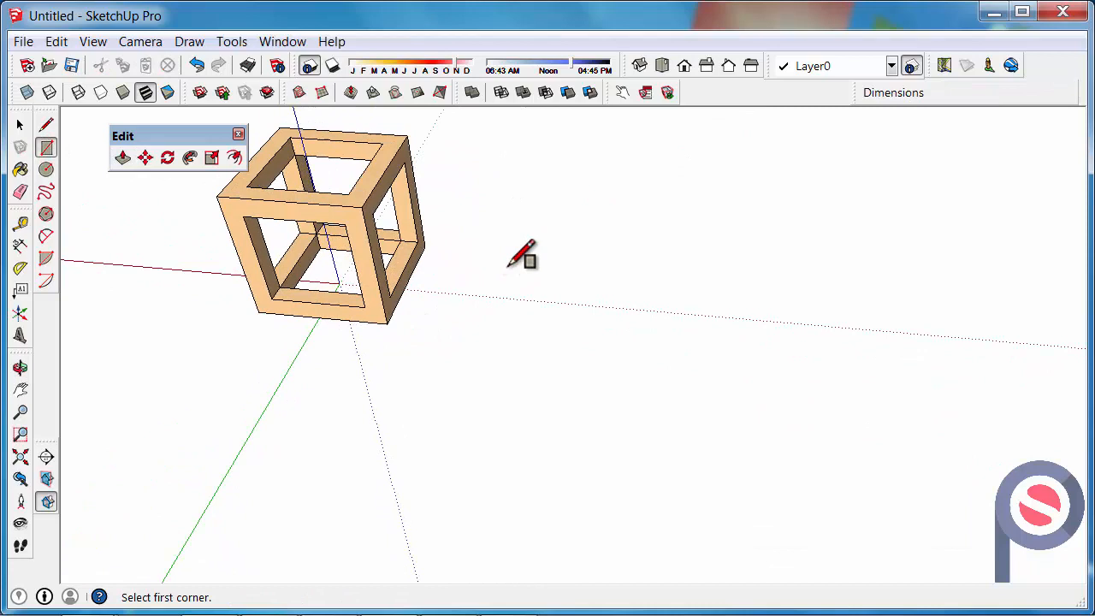
- Draw a 15000 by 10000 mm floor rectangle on the ground beside the frame
left_click(483, 239)
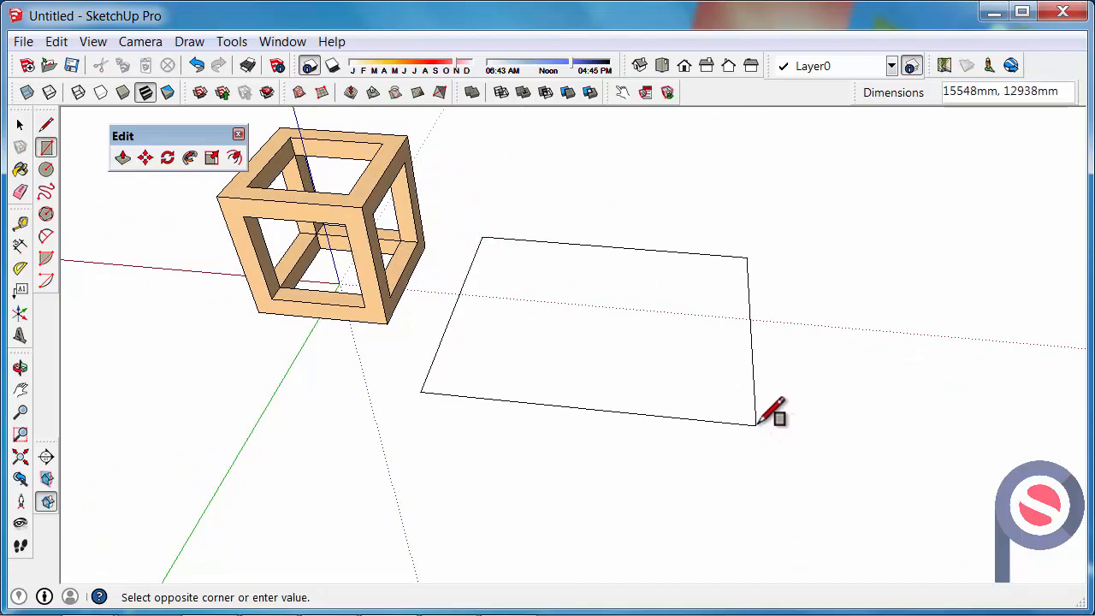
type("15000")
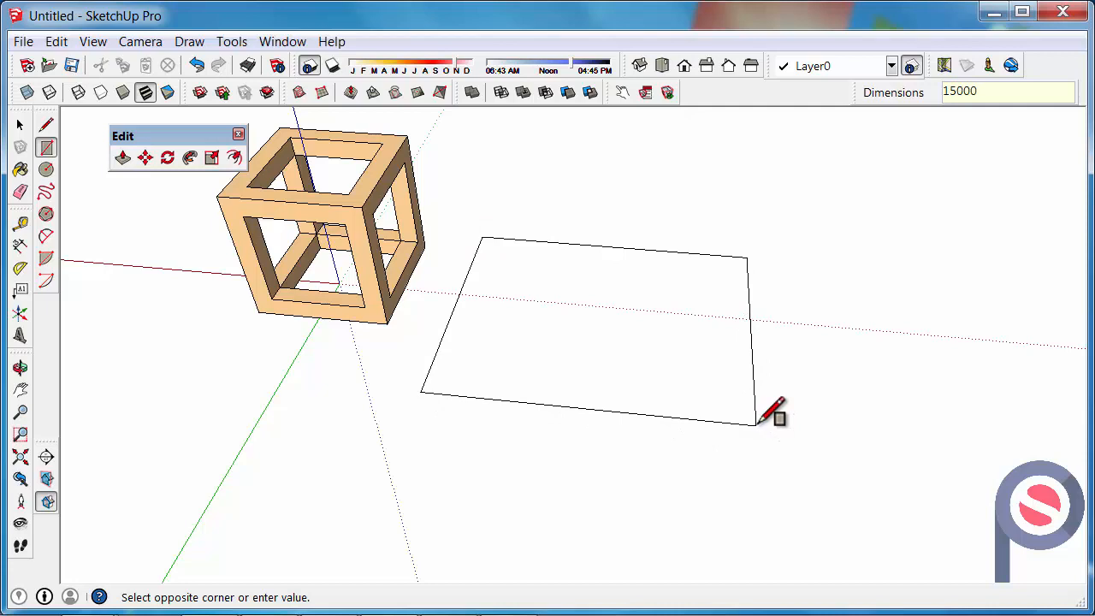
type(",10000")
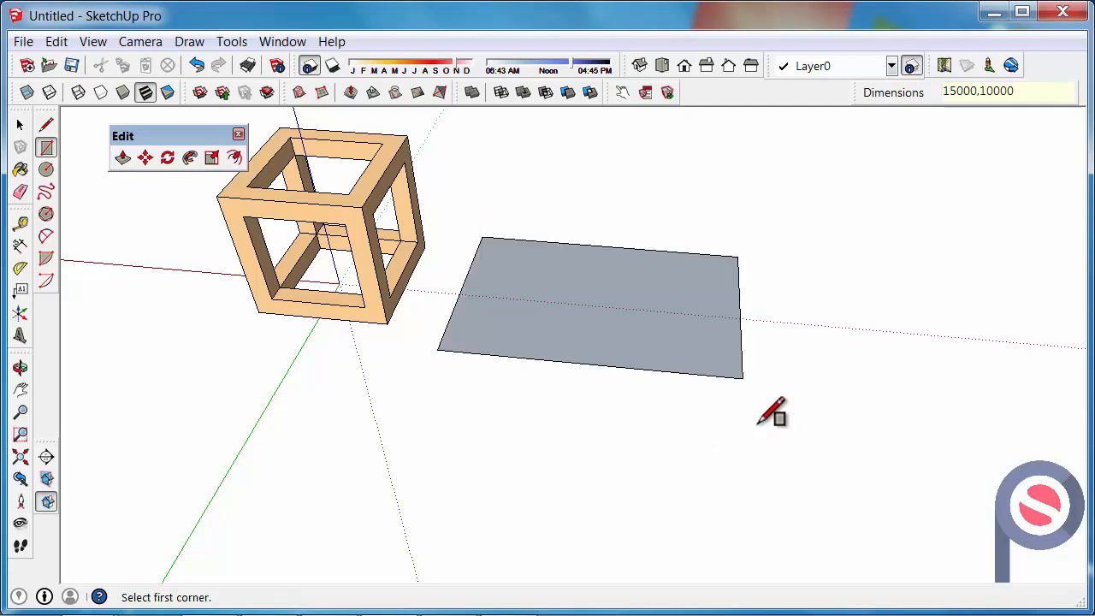
mouse_move(533, 236)
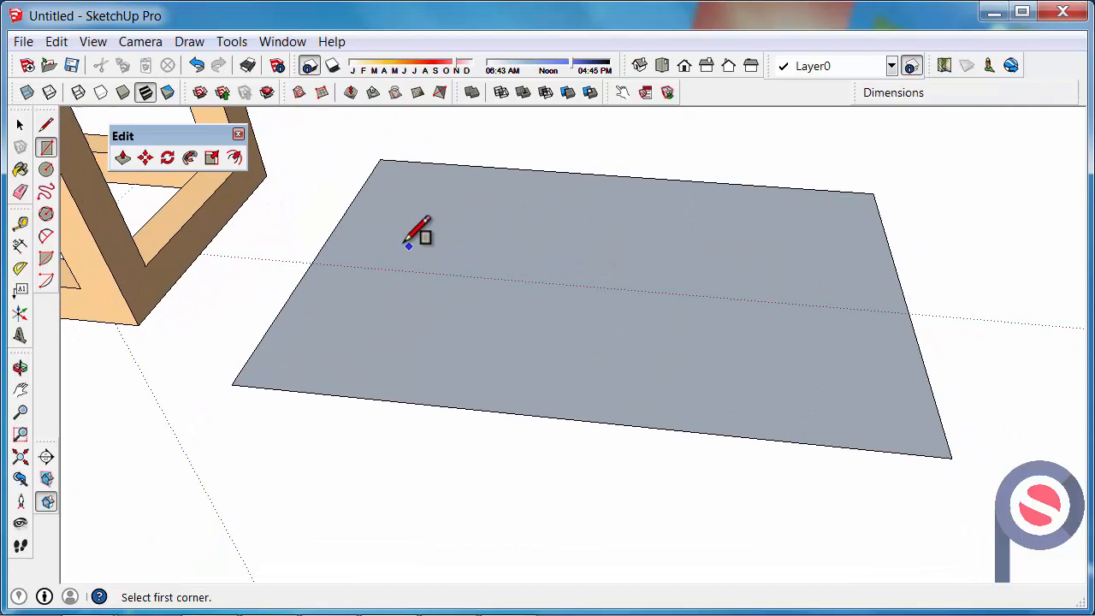
mouse_move(235, 158)
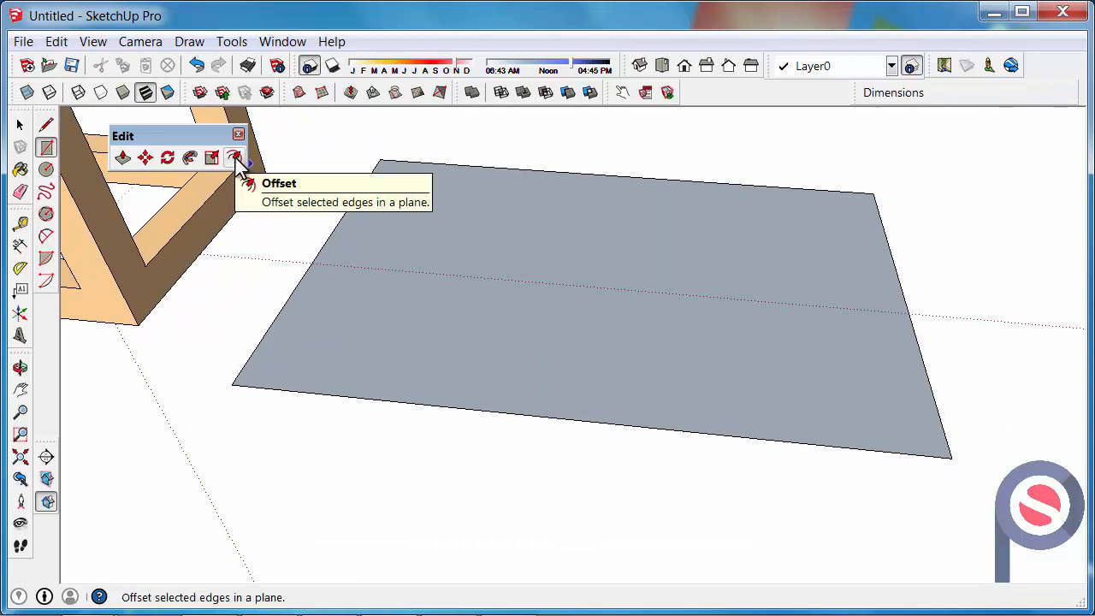
- Offset the floor outline by 90 mm and erase the inner face, leaving a thin border
left_click(236, 158)
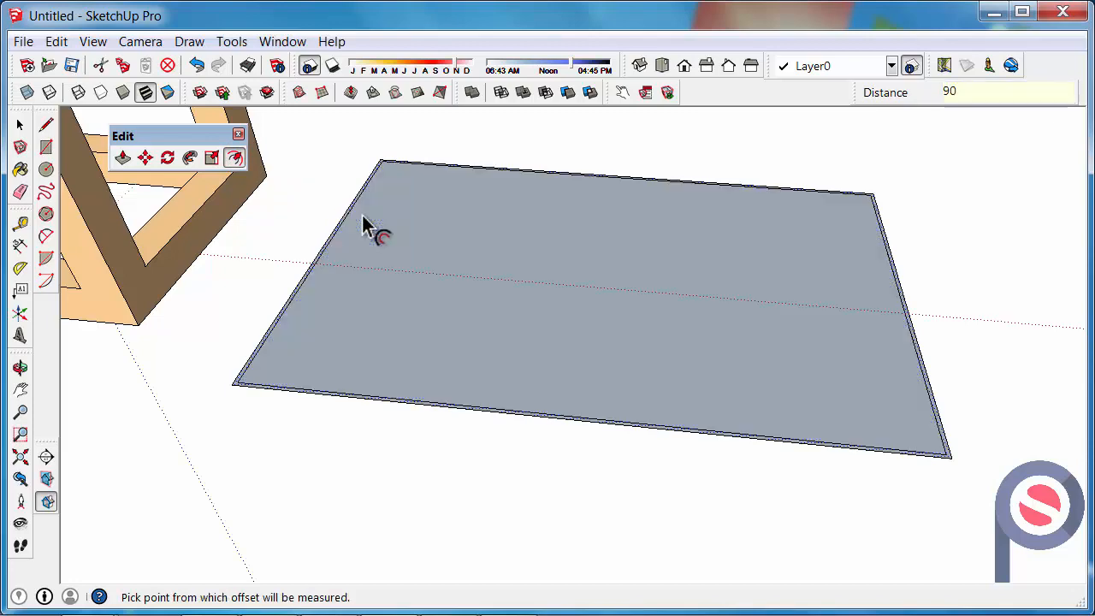
left_click(18, 125)
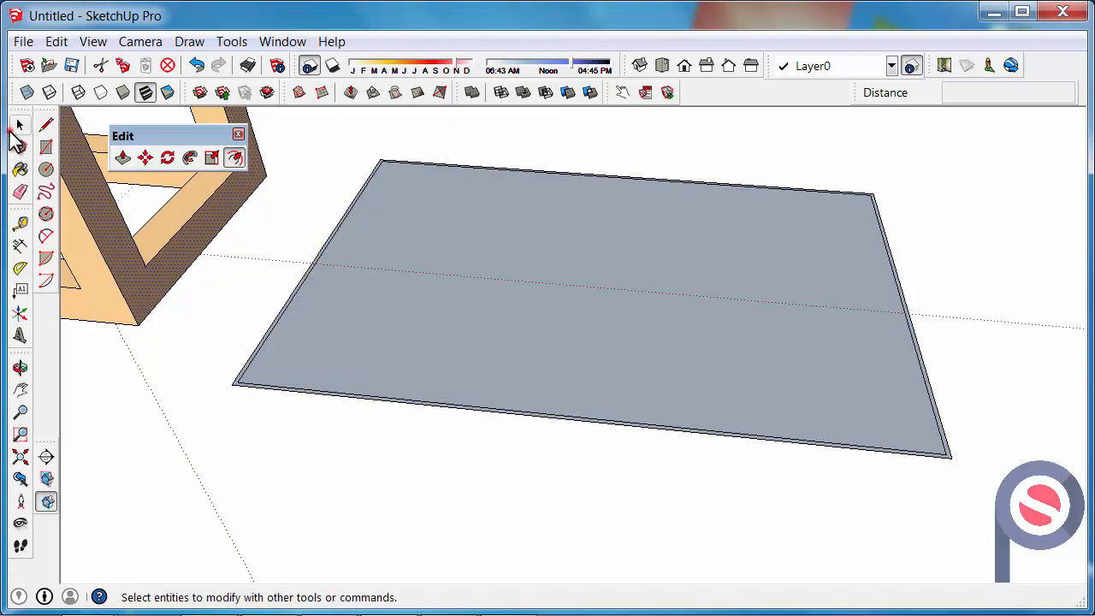
left_click(526, 273)
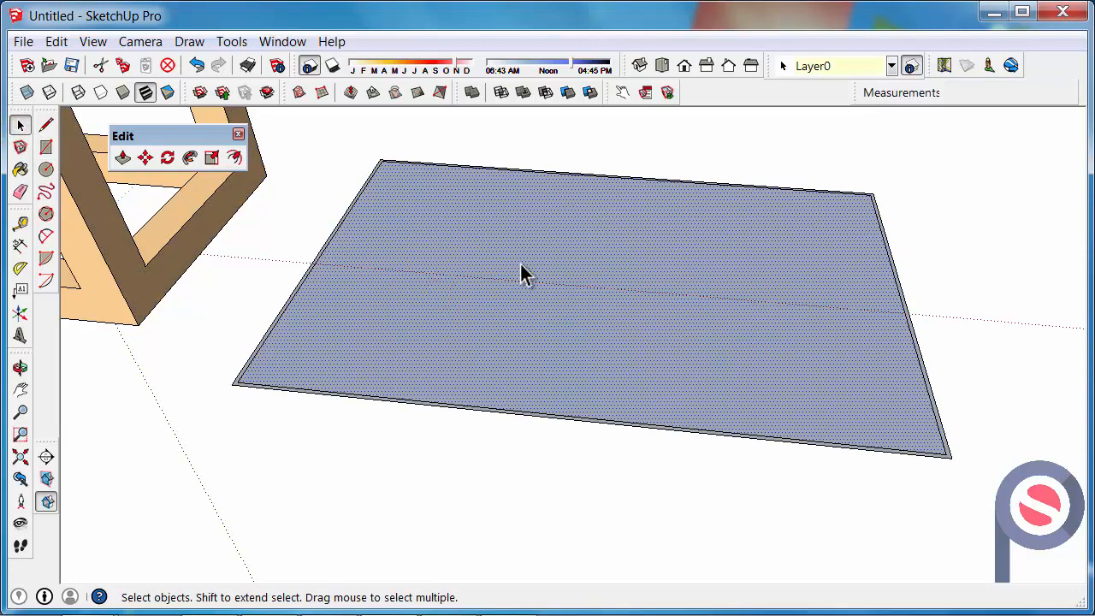
left_click(168, 65)
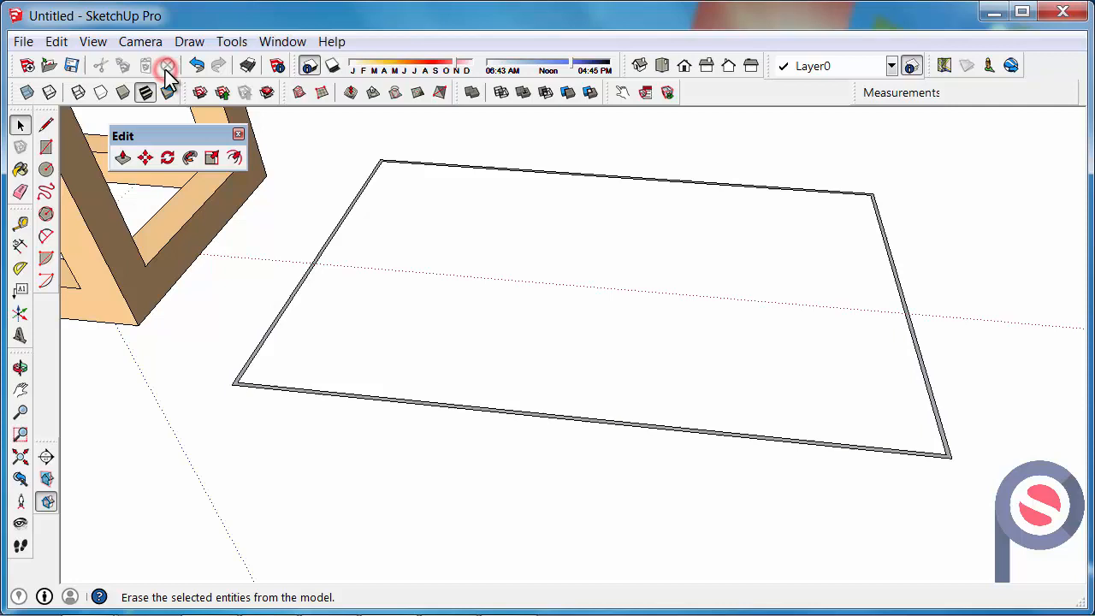
left_click(123, 158)
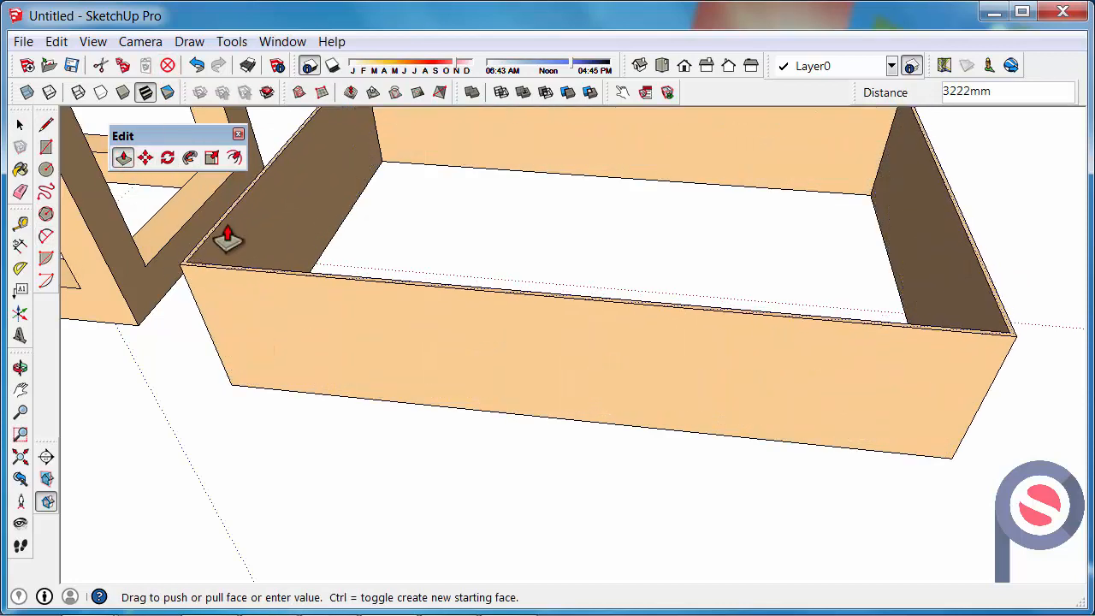
- Pull the thin border up into 2455 mm high open-topped walls
type("2455")
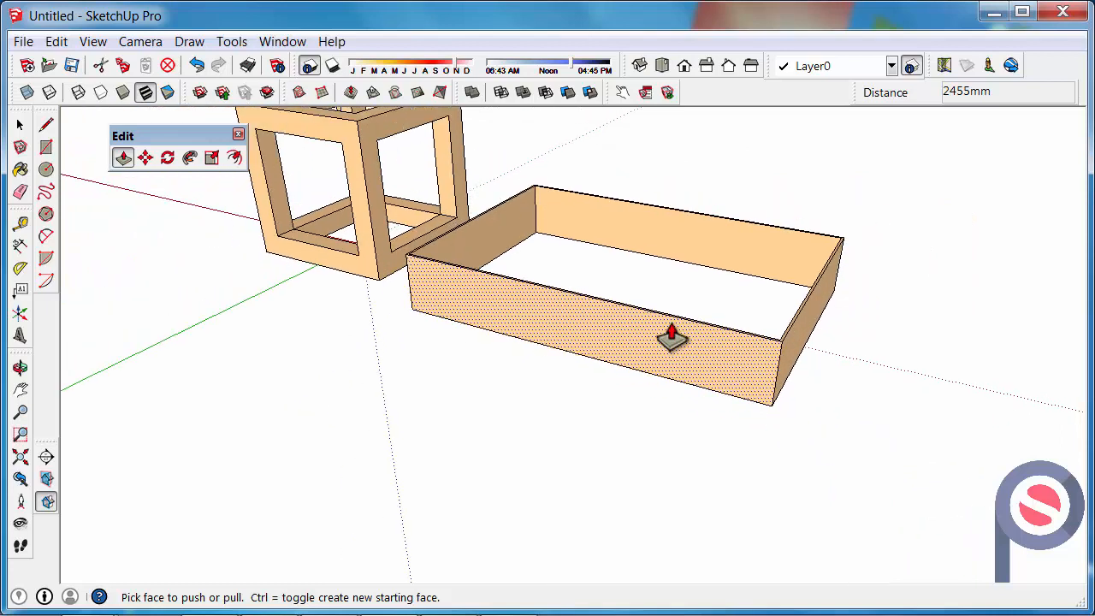
left_click(44, 147)
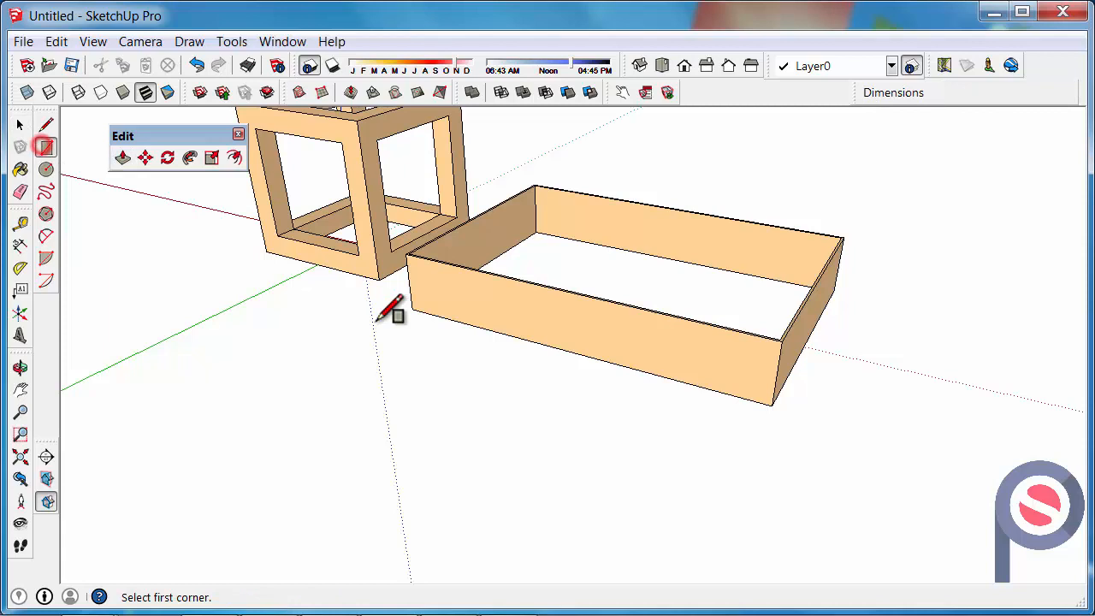
- Draw a new ground rectangle, select two adjoining edges and start offsetting them for the L-wall
left_click(390, 308)
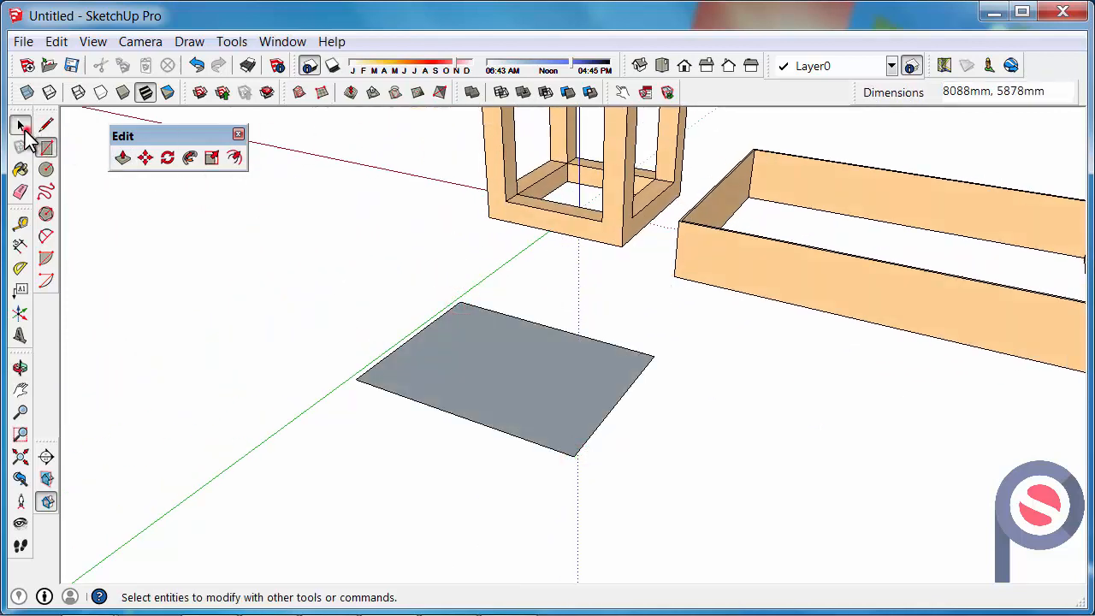
left_click(21, 368)
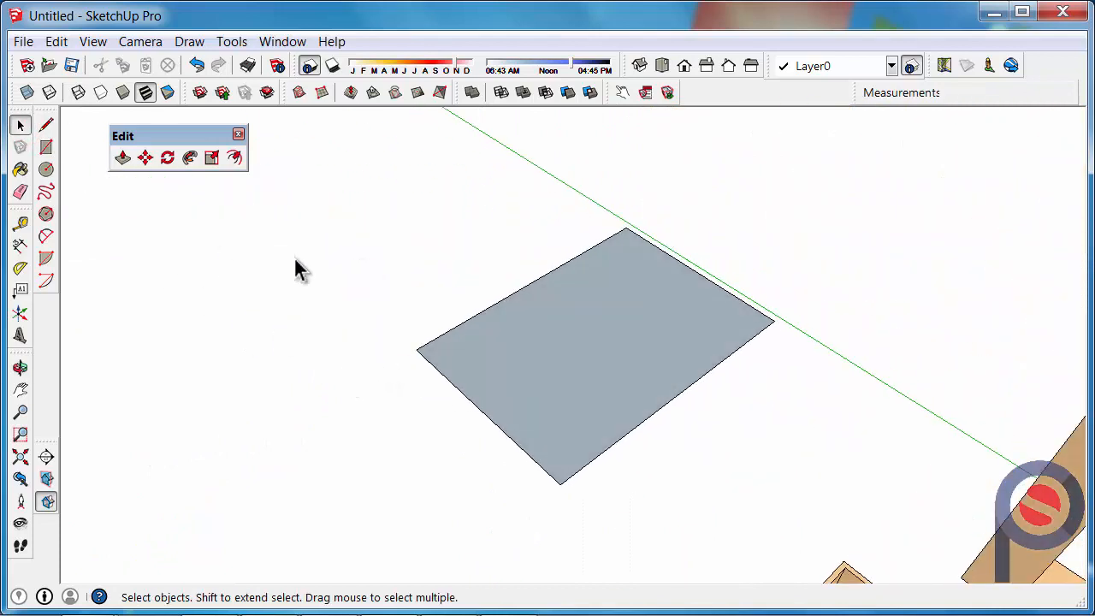
mouse_move(482, 325)
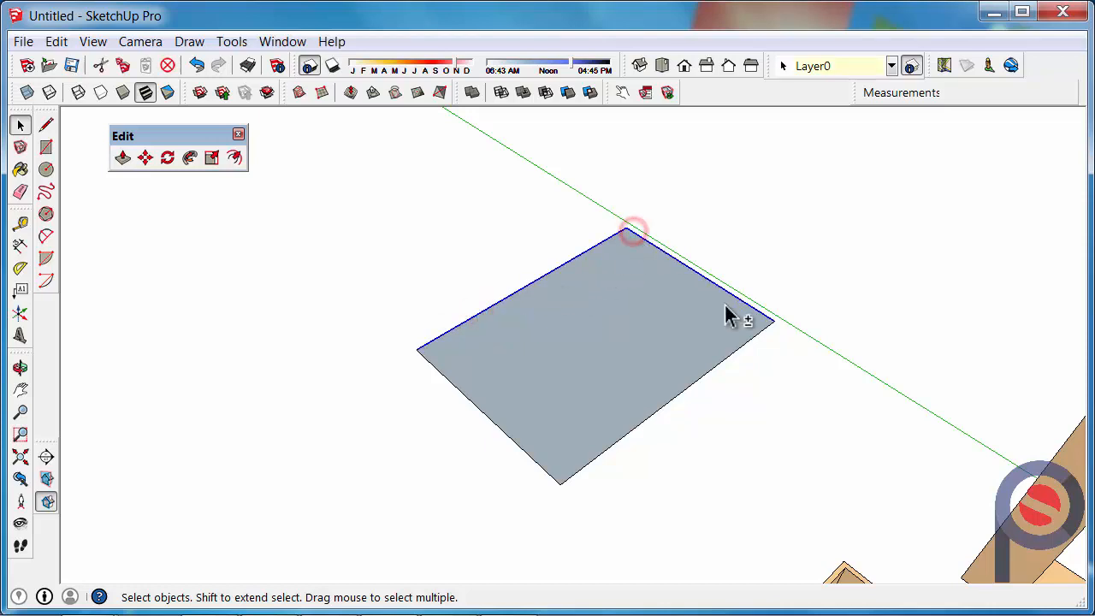
mouse_move(636, 253)
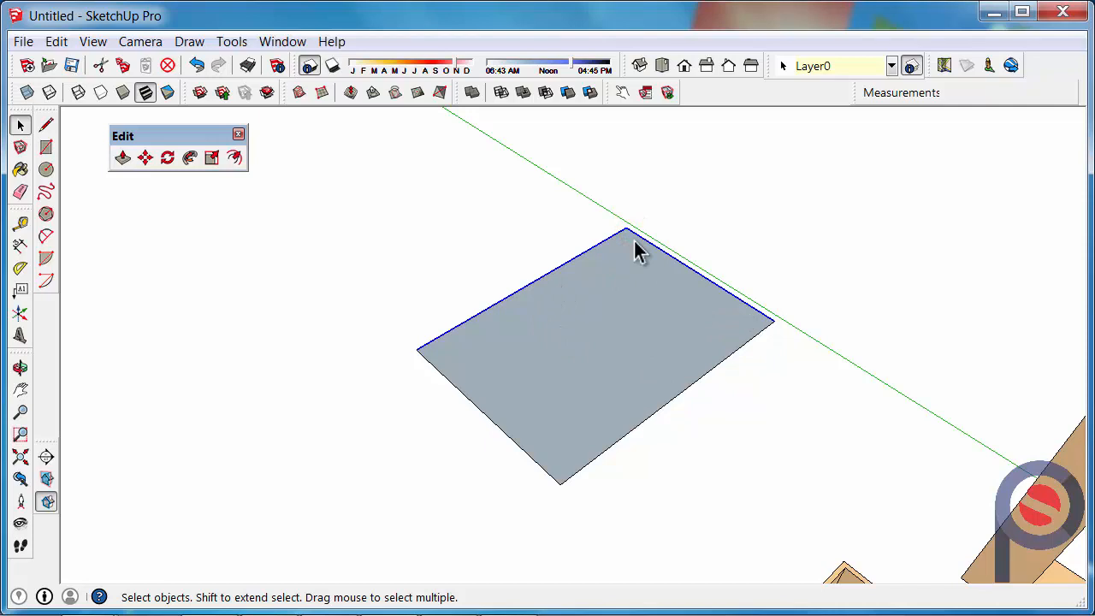
mouse_move(629, 260)
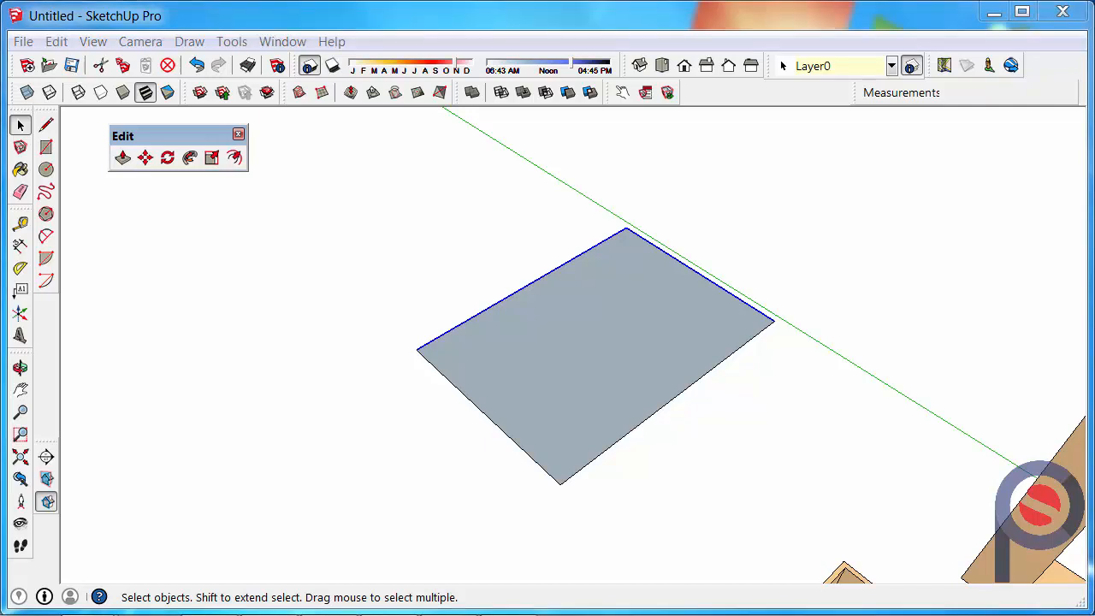
mouse_move(602, 280)
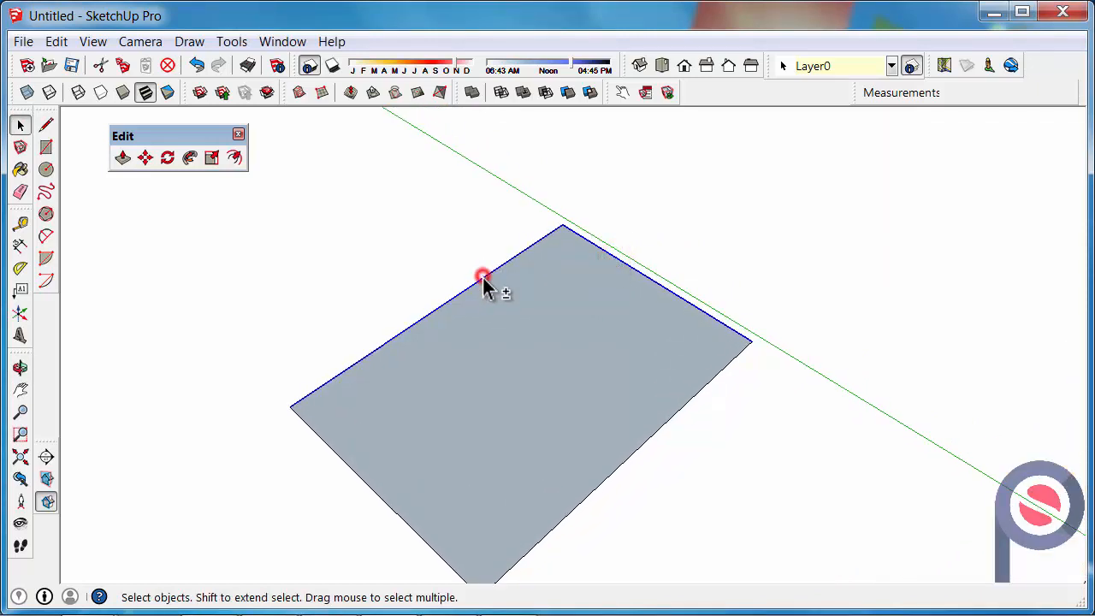
mouse_move(325, 263)
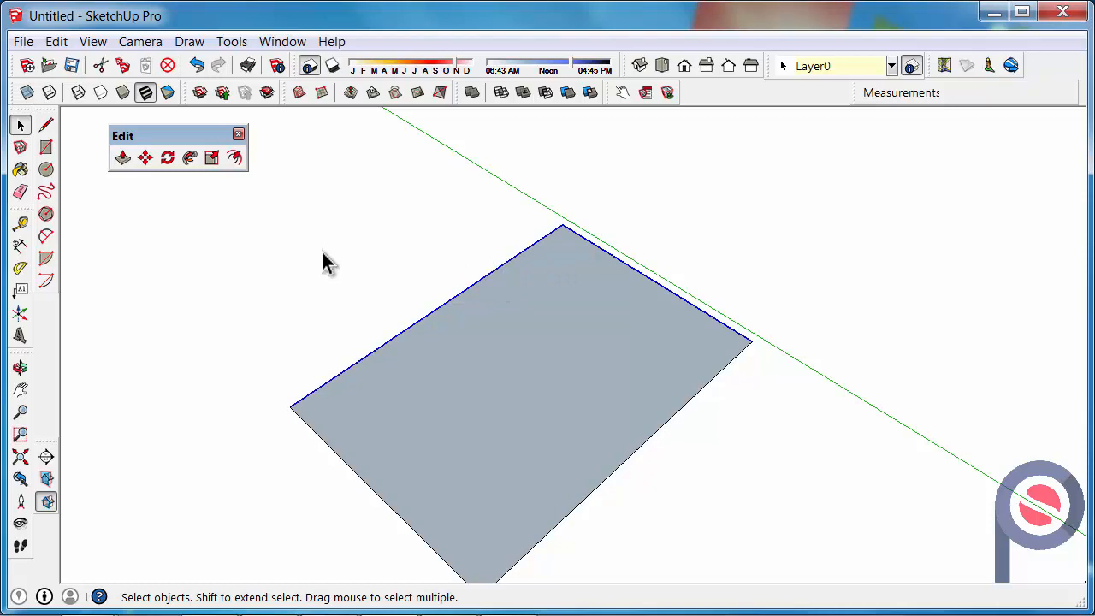
left_click(232, 157)
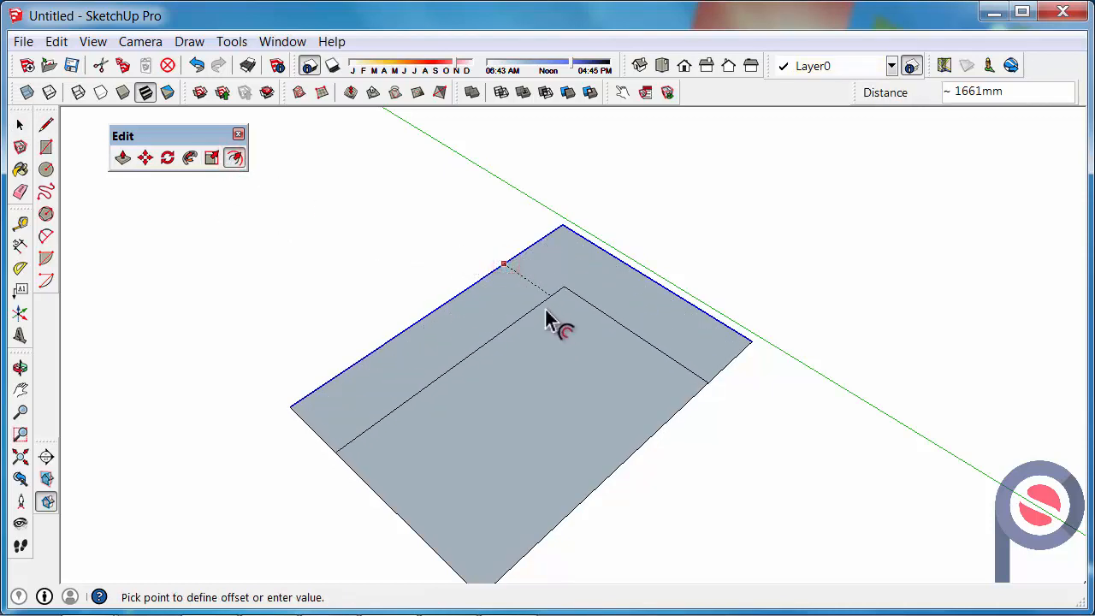
mouse_move(499, 306)
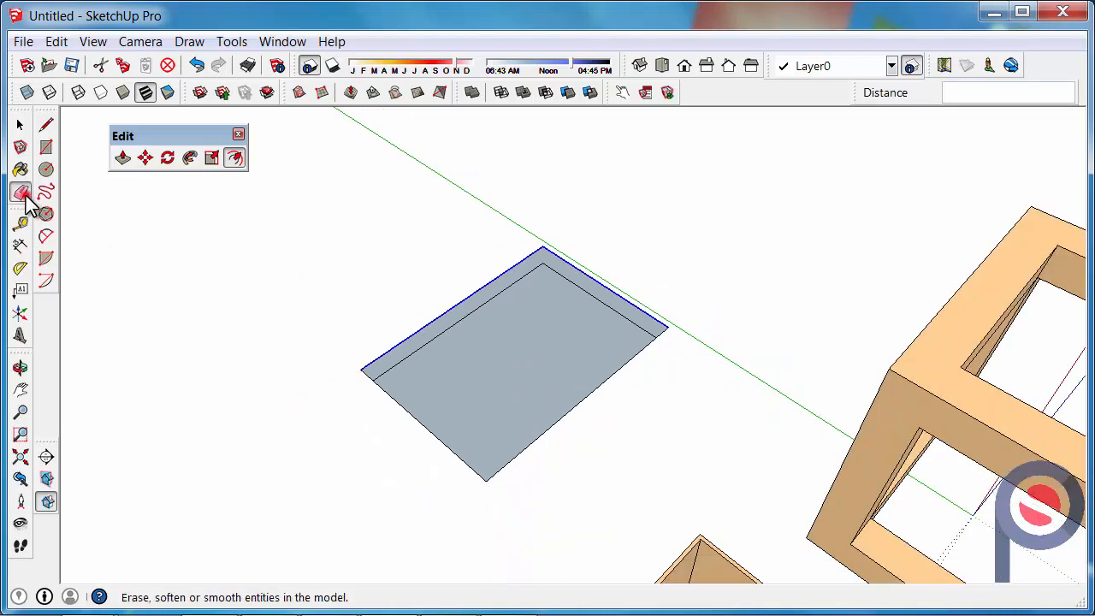
- Erase the unneeded rectangle edge with the Eraser, leaving the L-shaped face
left_click(20, 192)
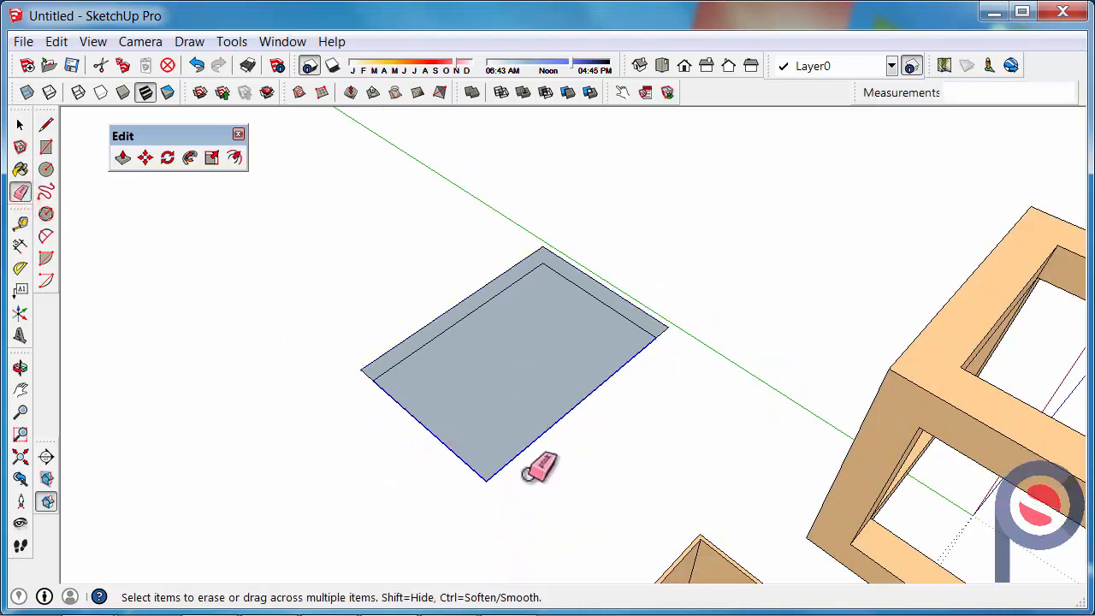
left_click(123, 158)
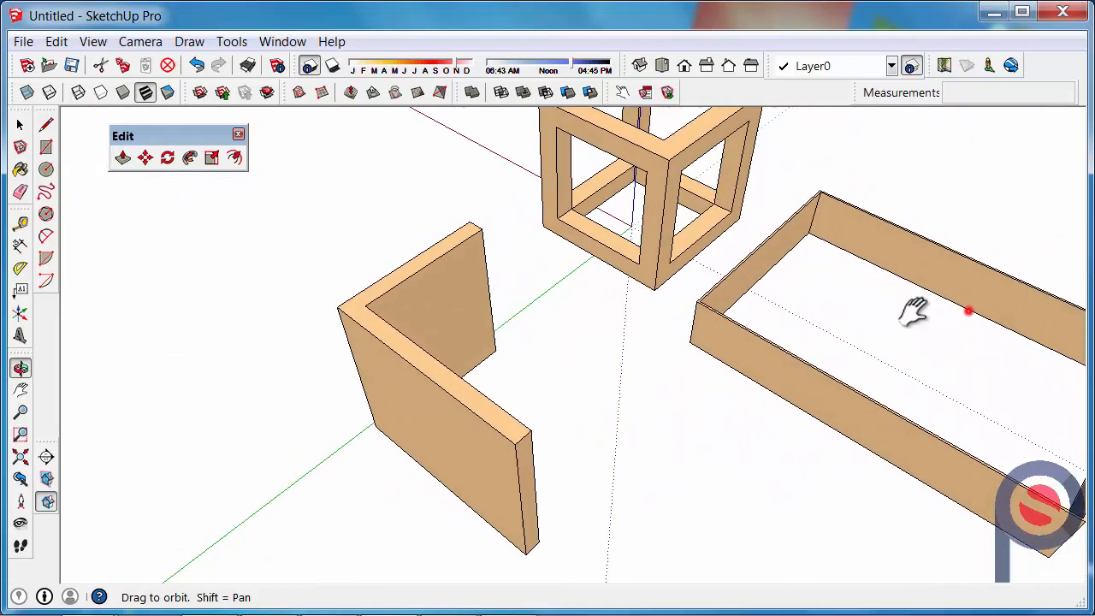
left_click_drag(915, 311, 556, 359)
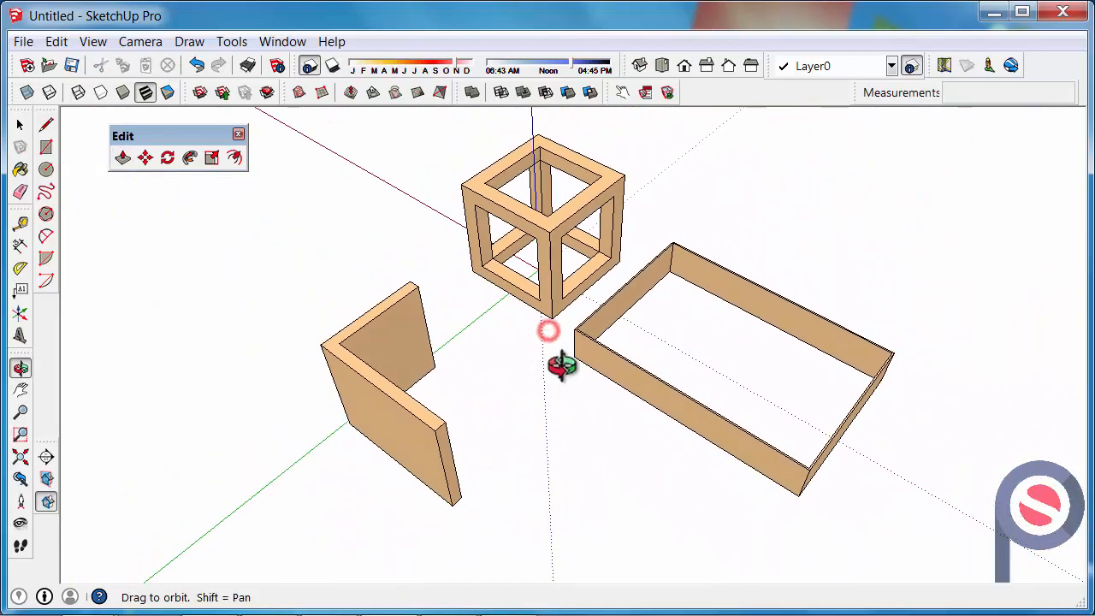
left_click(123, 157)
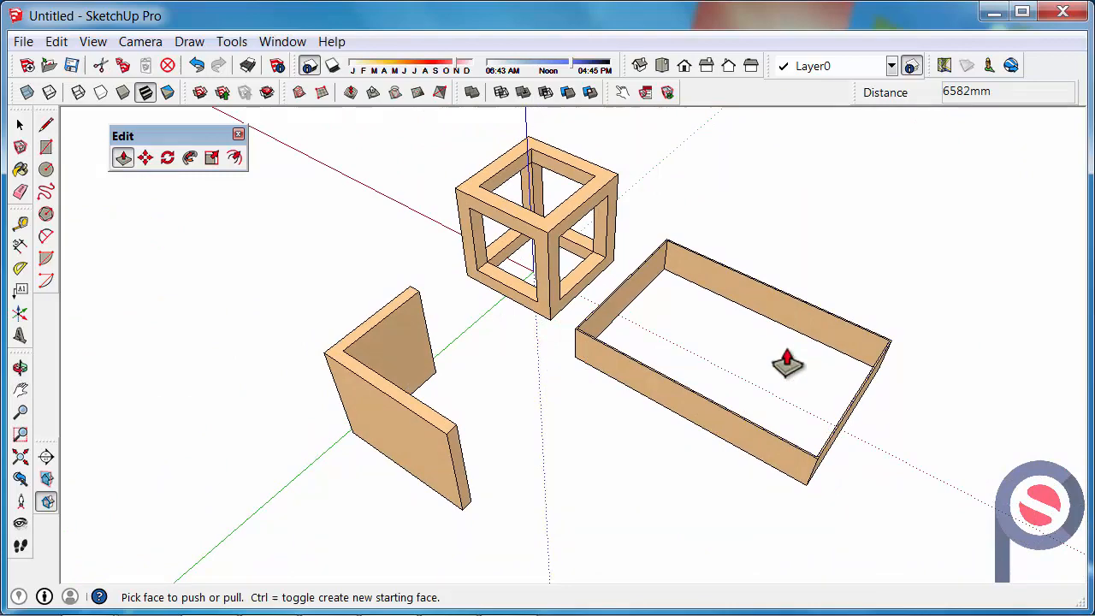